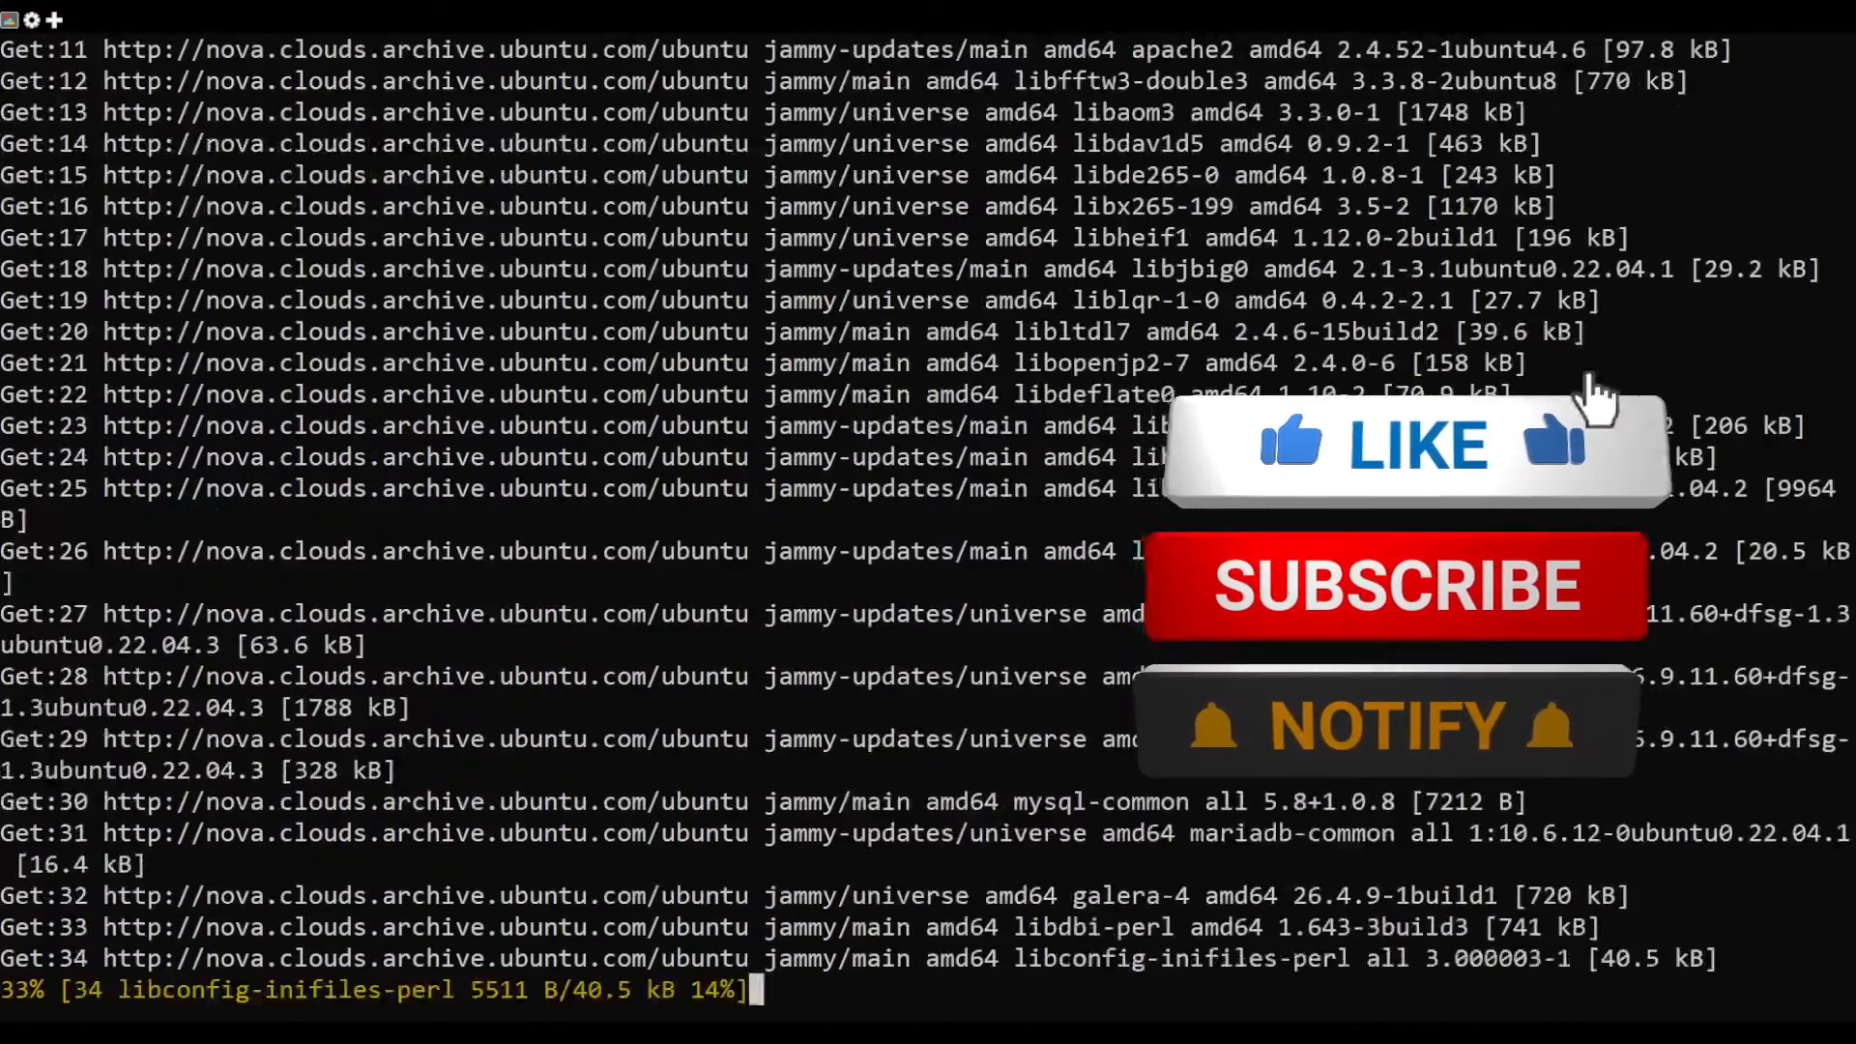
# Step: Let the apt install of apache2, mariadb-server and the PHP modules download and proceed
pyautogui.click(1414, 446)
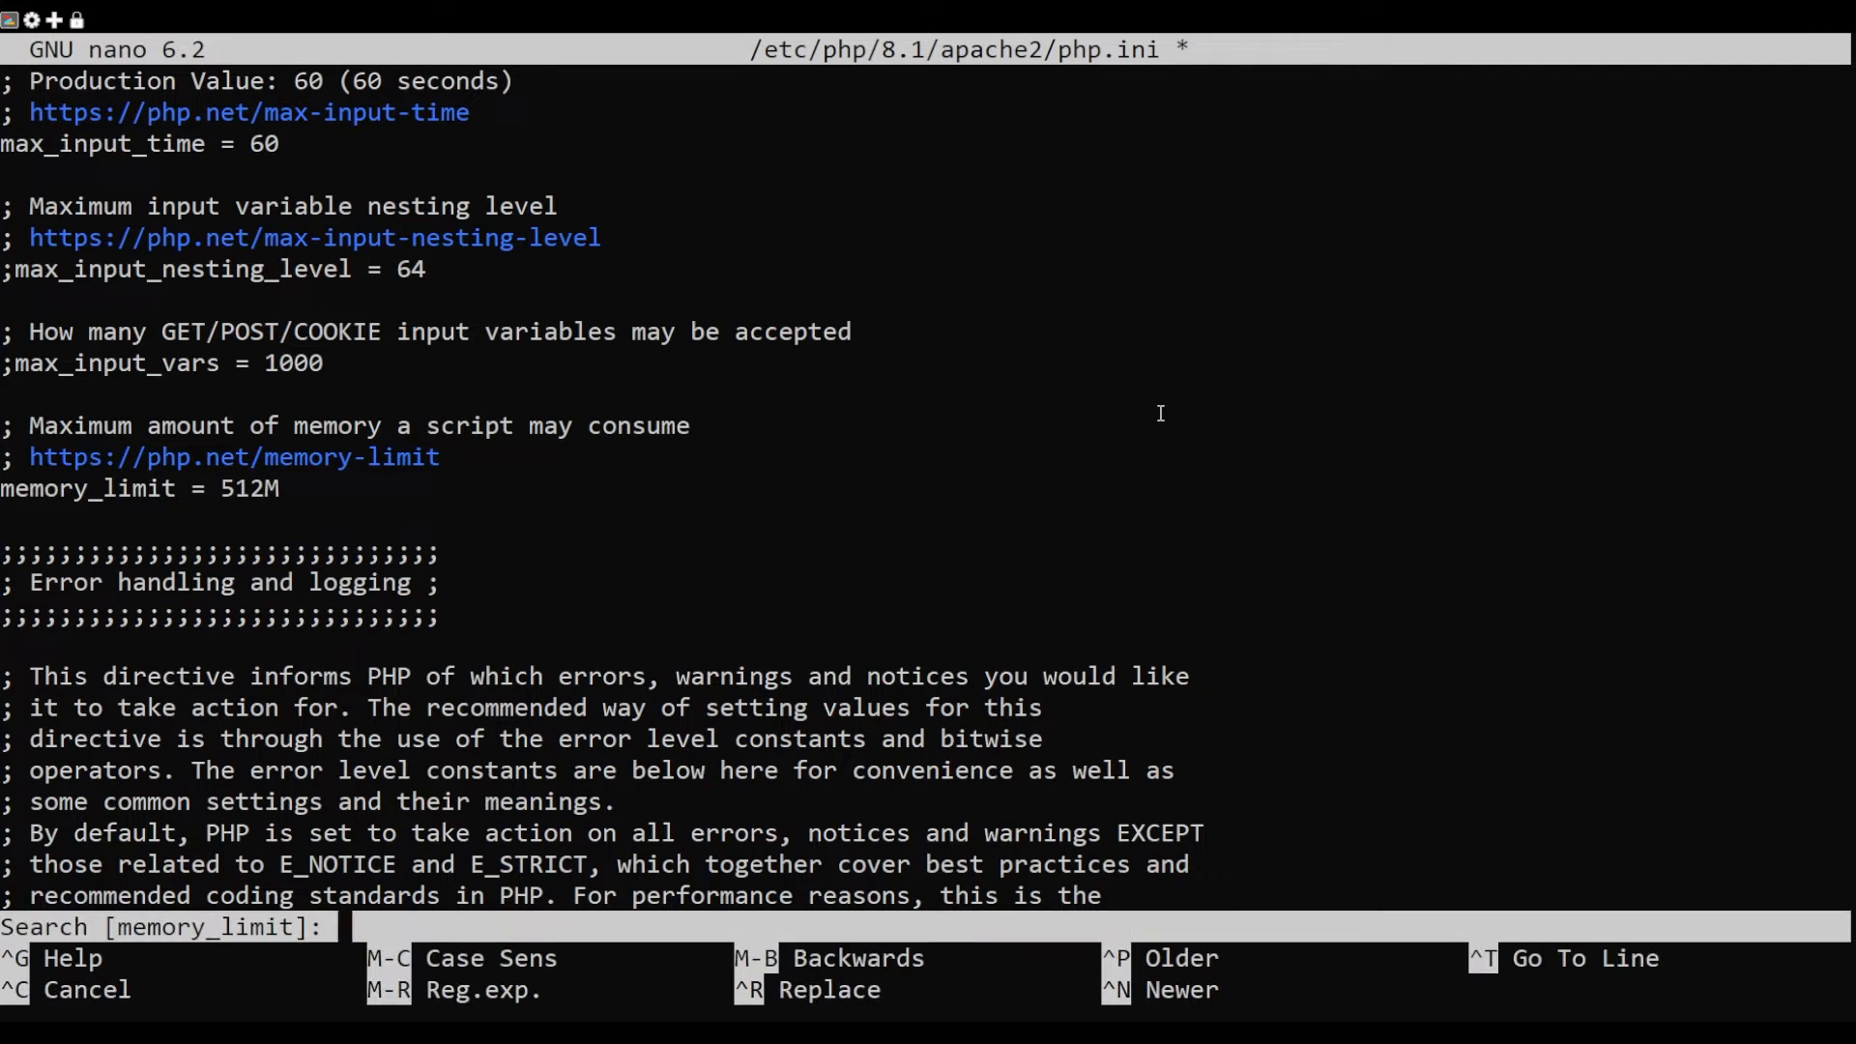
# Step: Edit php.ini to memory_limit 512M and max_execution_time 300, then save and exit nano
pyautogui.write('upload_max_f')
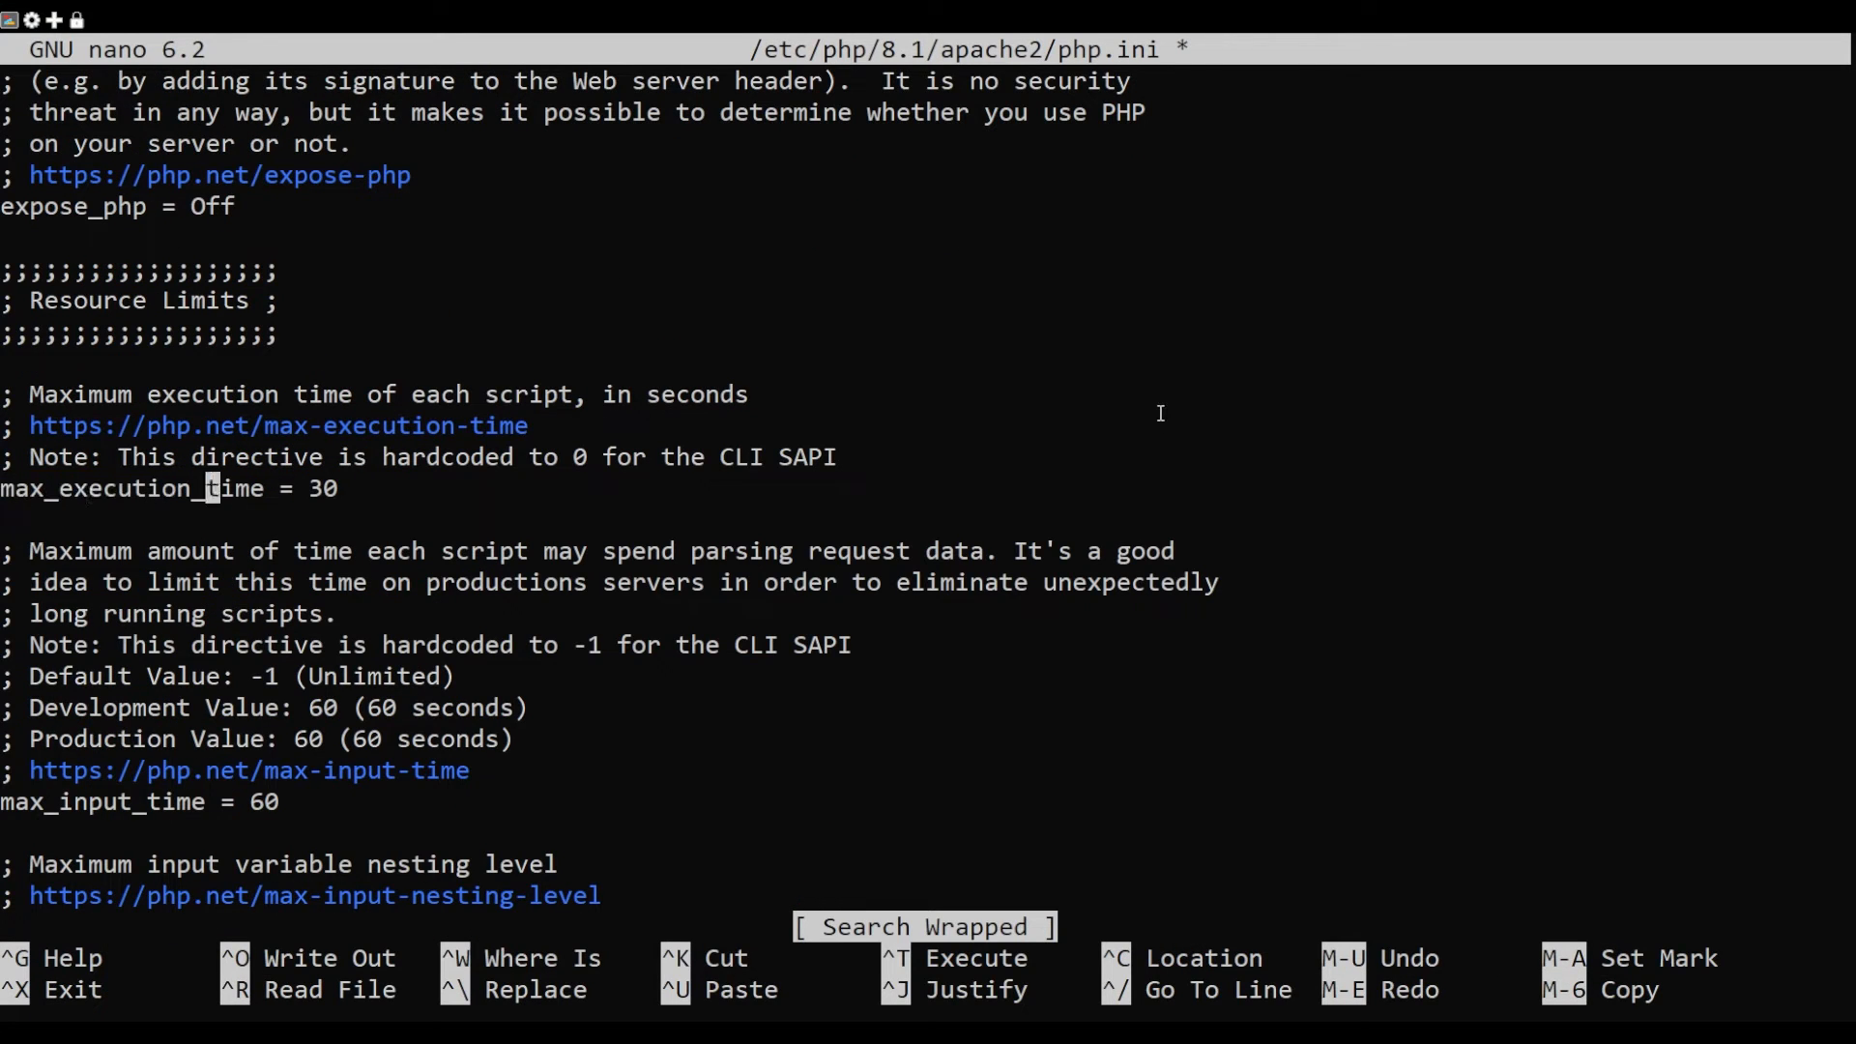
pyautogui.press('ctrl+o')
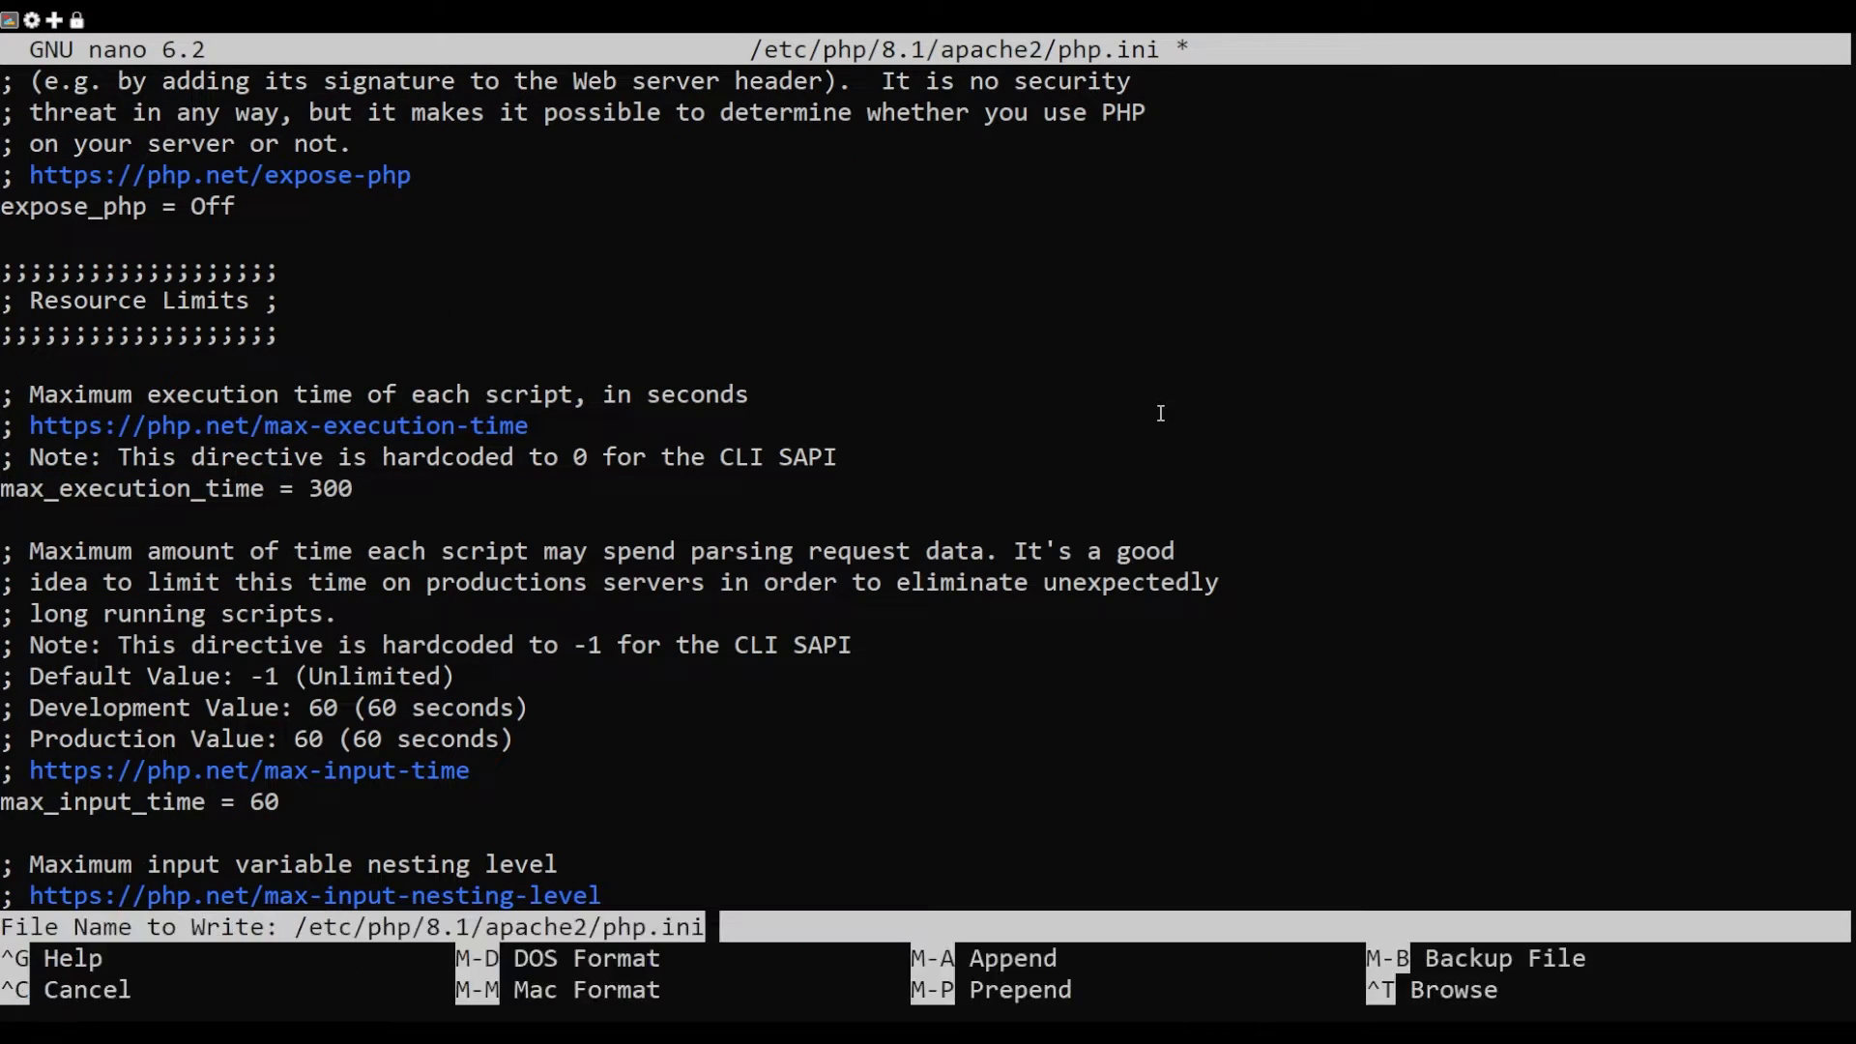
pyautogui.press('Enter')
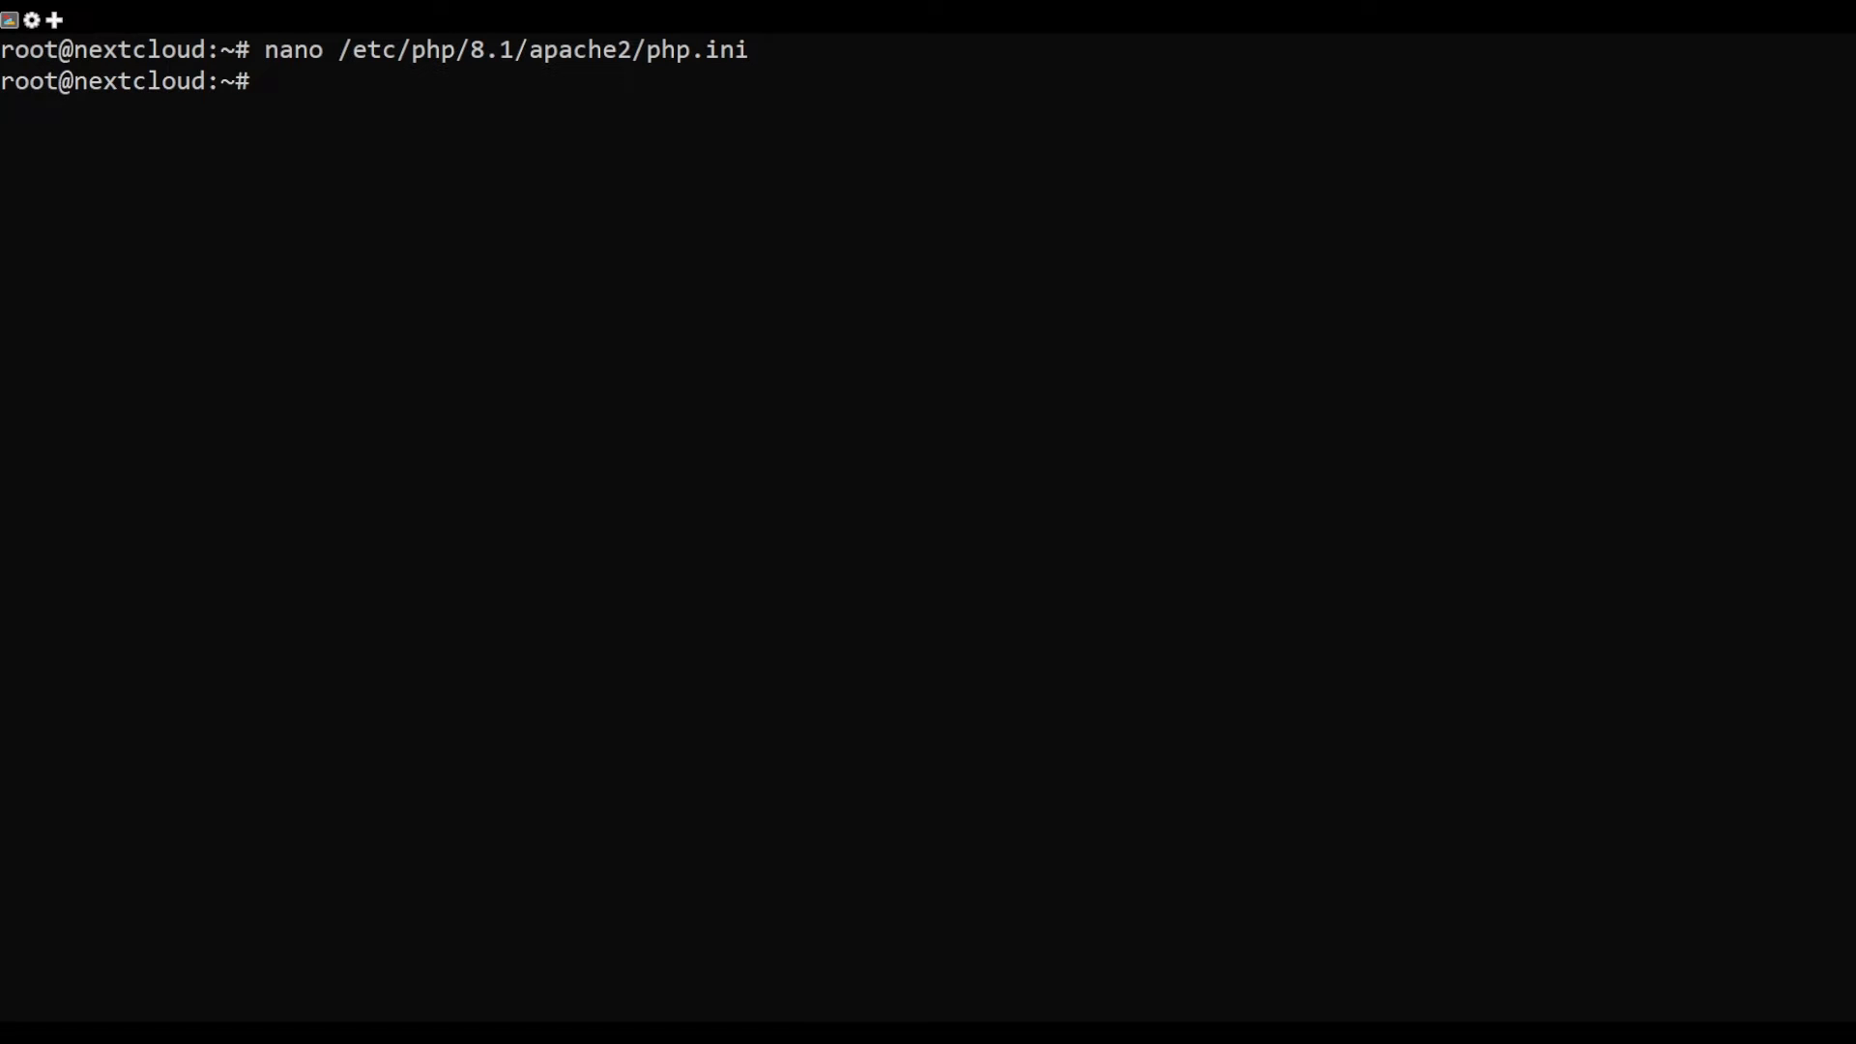
# Step: Restart apache2, create the nextcloud database and 'nextcloud'@'localhost' user, then wget Nextcloud 24.0.1
pyautogui.write('systemctl restart apache2')
pyautogui.write('mysql')
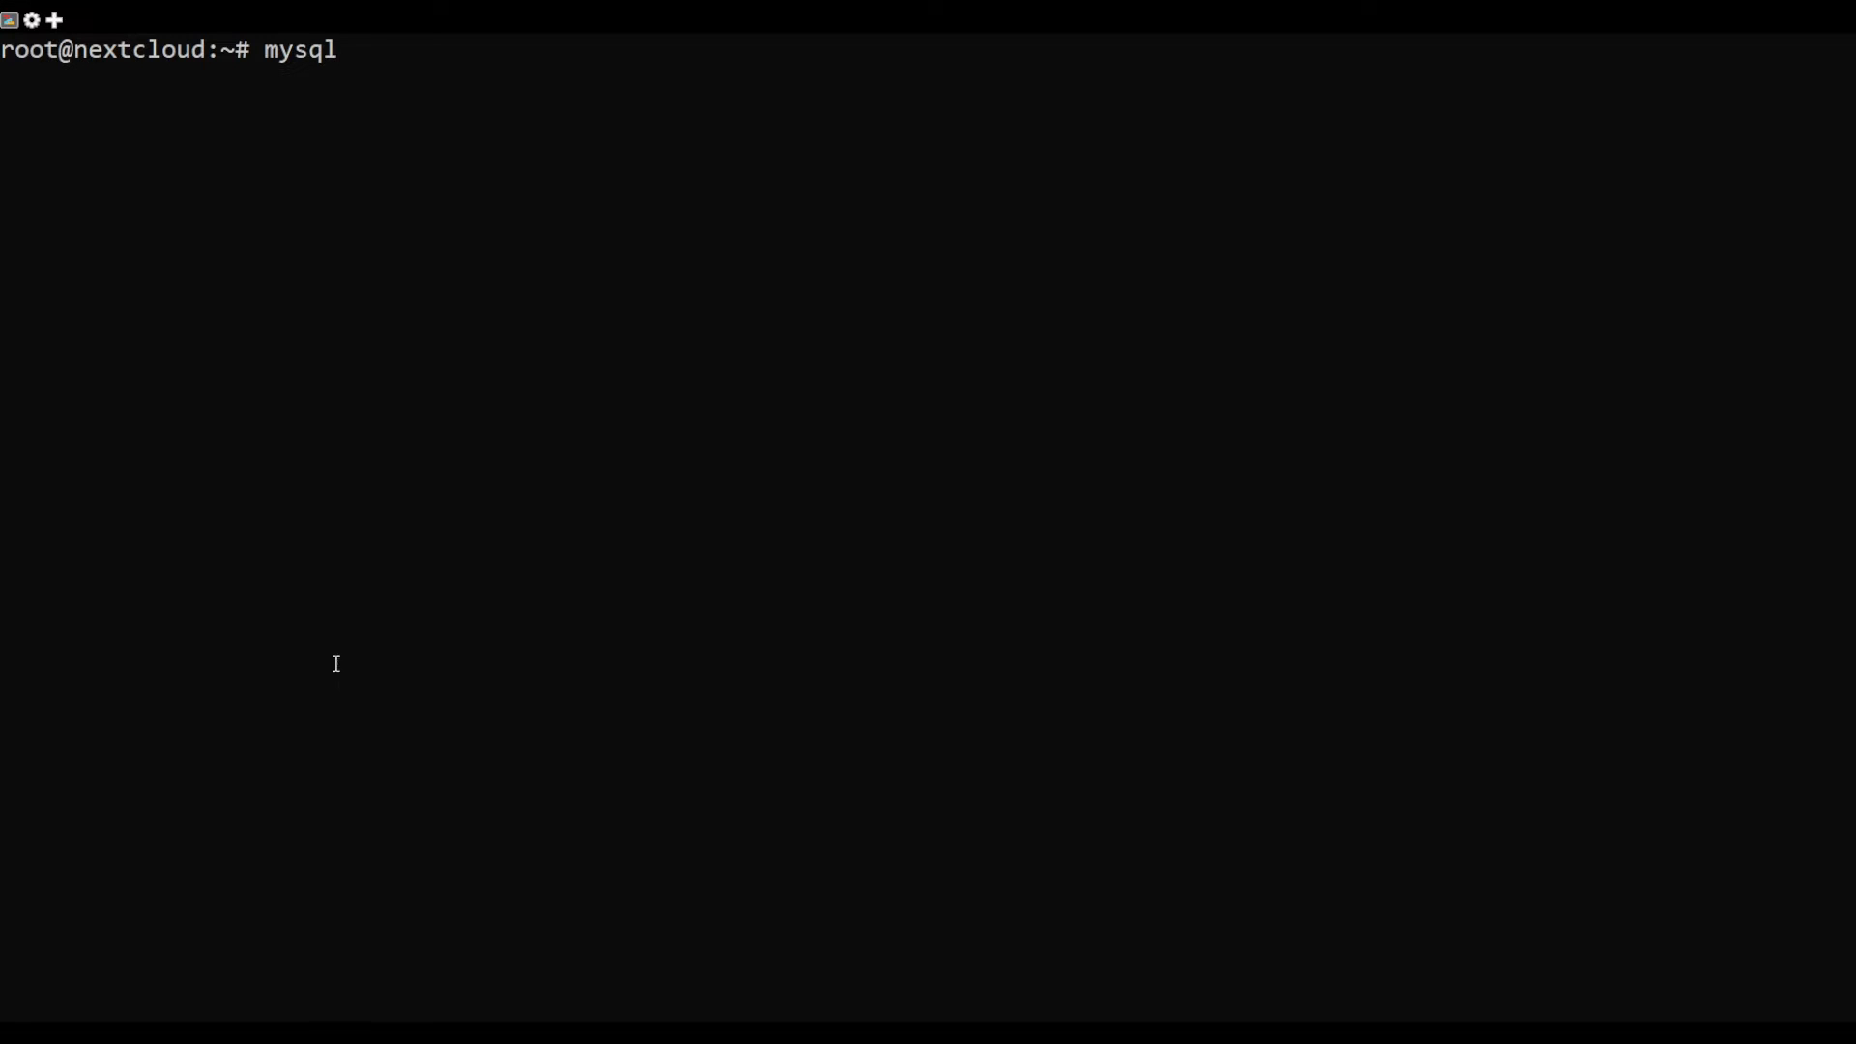
pyautogui.write('CREATE DATABASE nextcloud;')
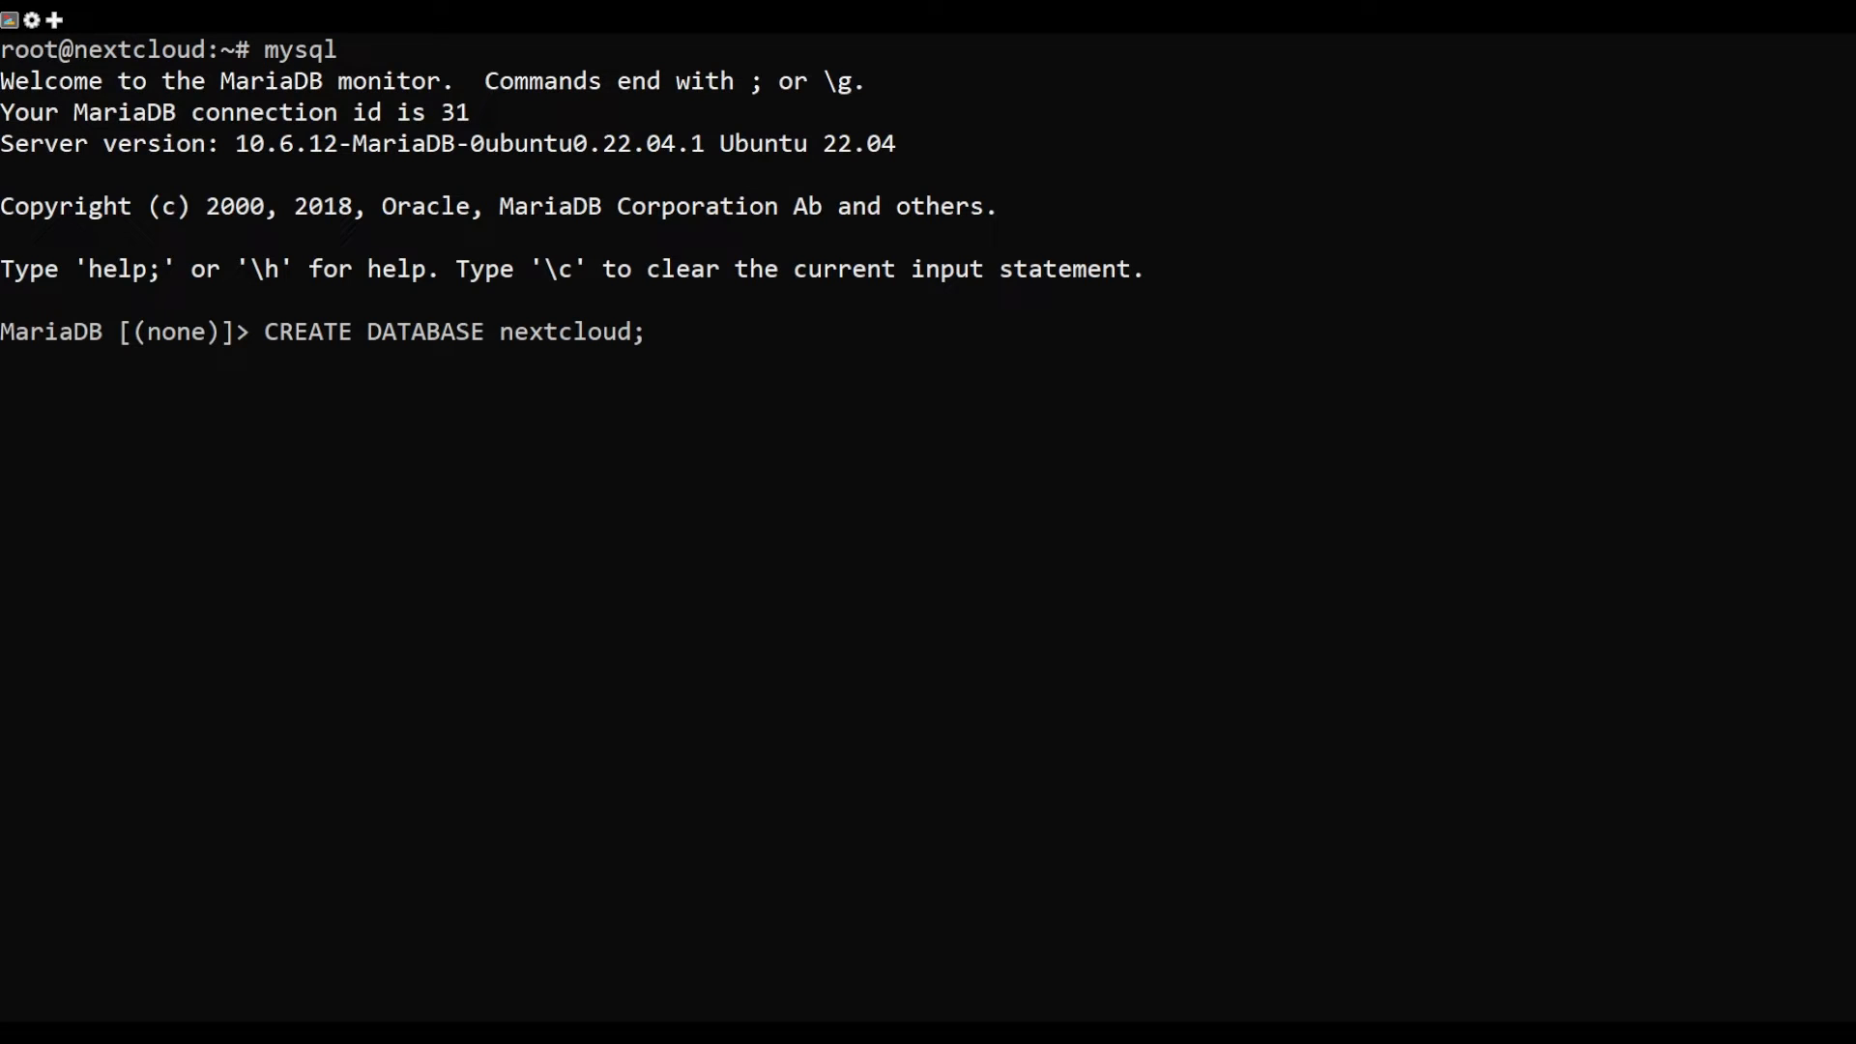
pyautogui.write("CREATE USER 'nextcloud'@'localhost' identified by 'password';")
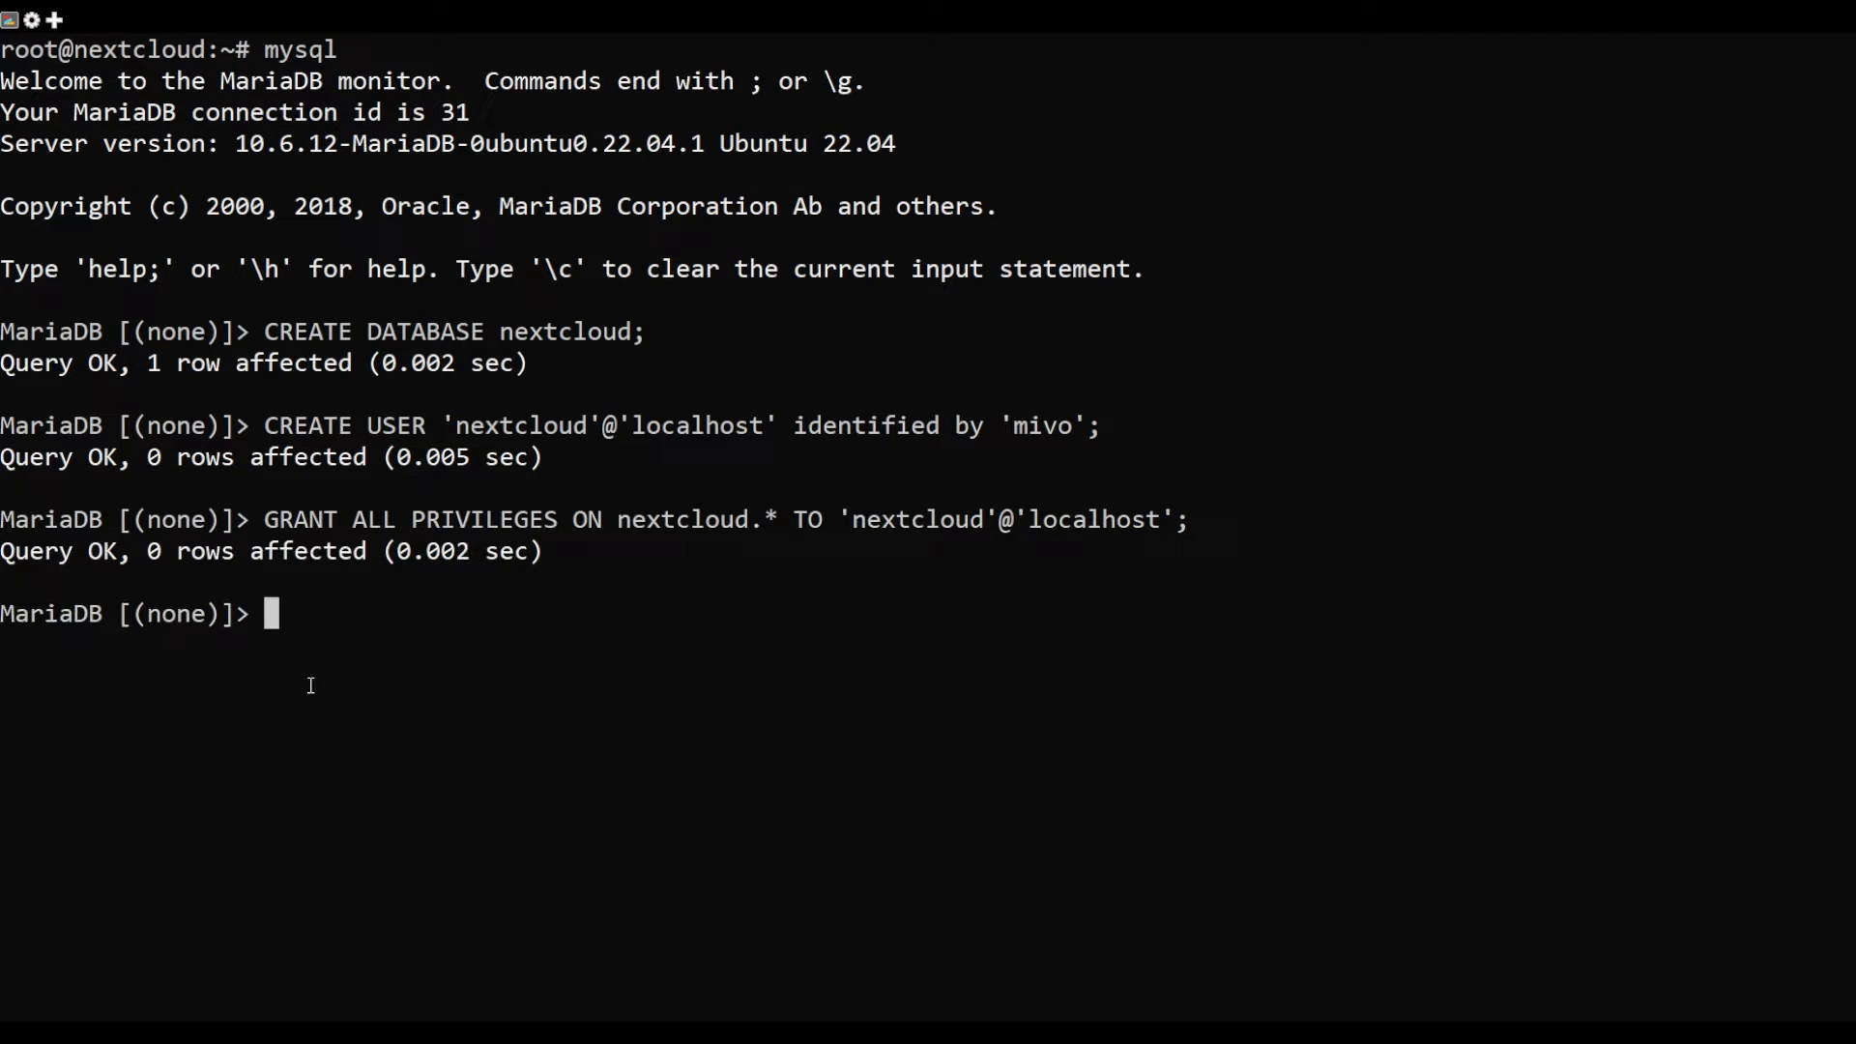
pyautogui.write('FLUSH PRIVILEGES;')
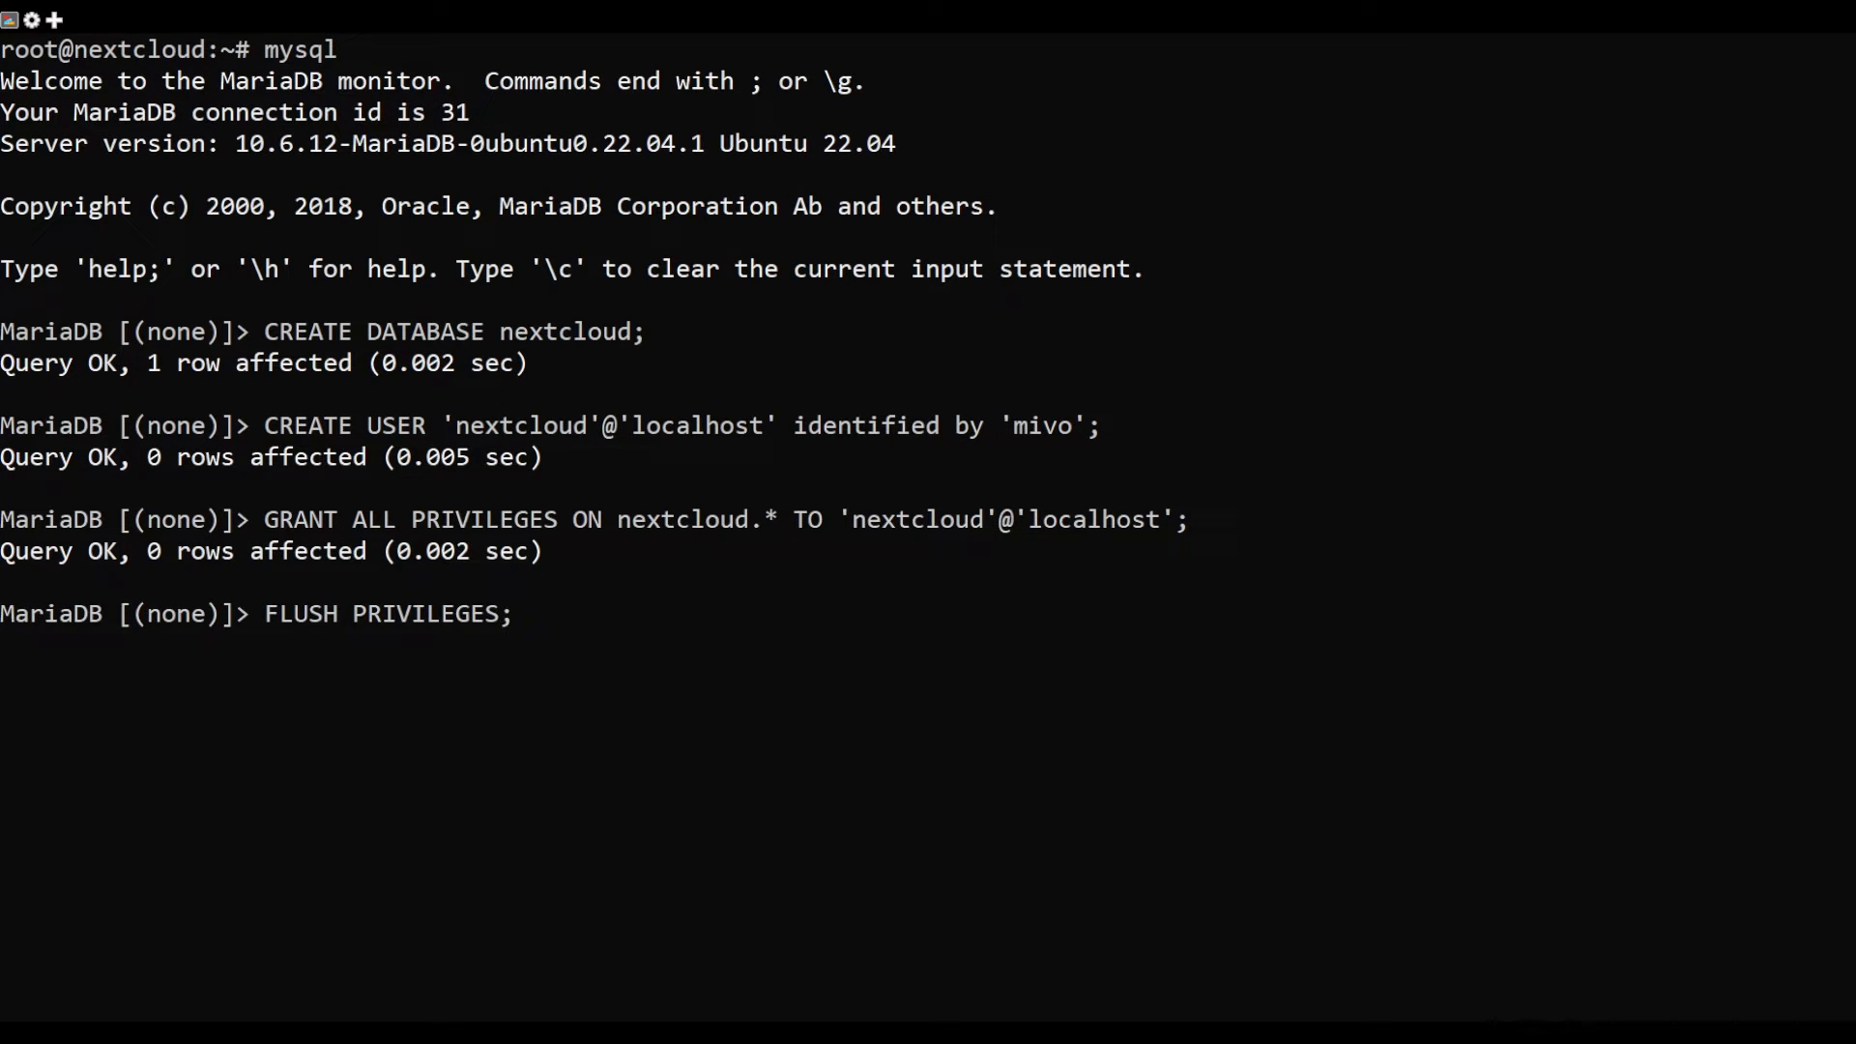
pyautogui.write('QUIT;')
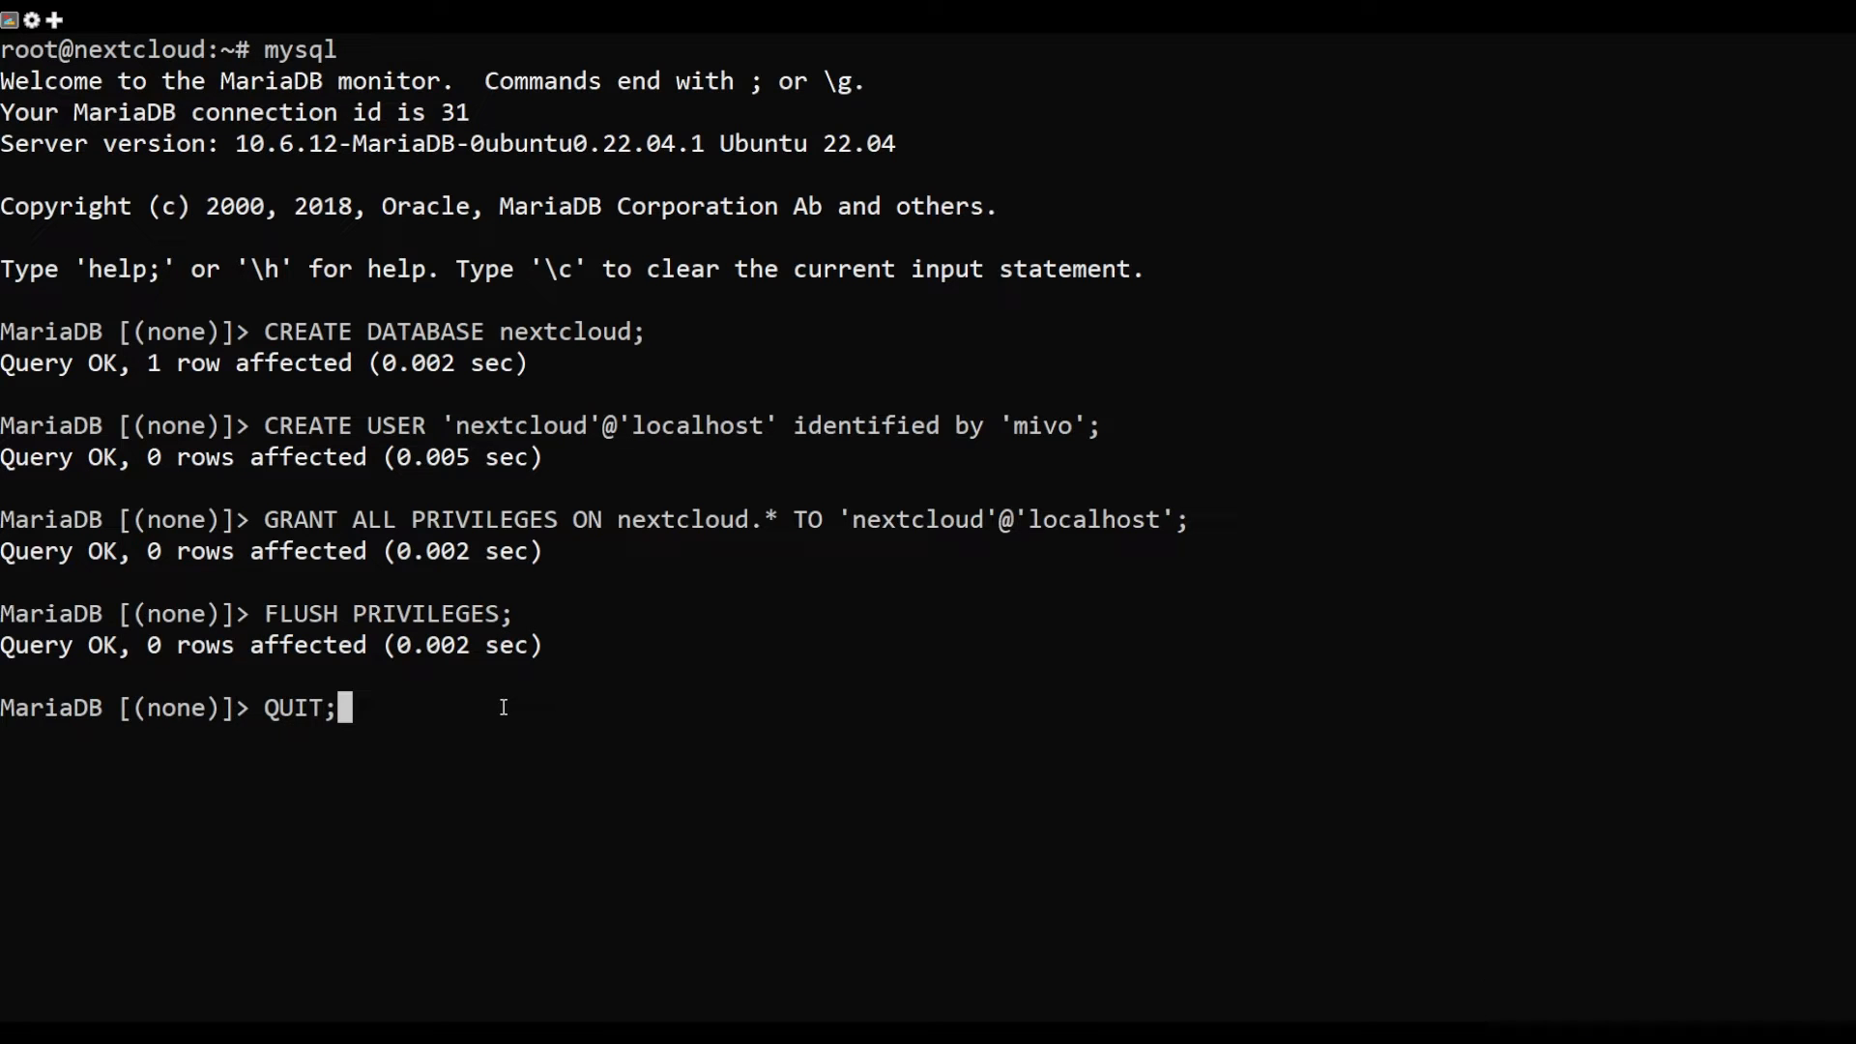
pyautogui.write('wget https://download.nextcloud.com/server/releases/nextcloud-24.0.1.zip')
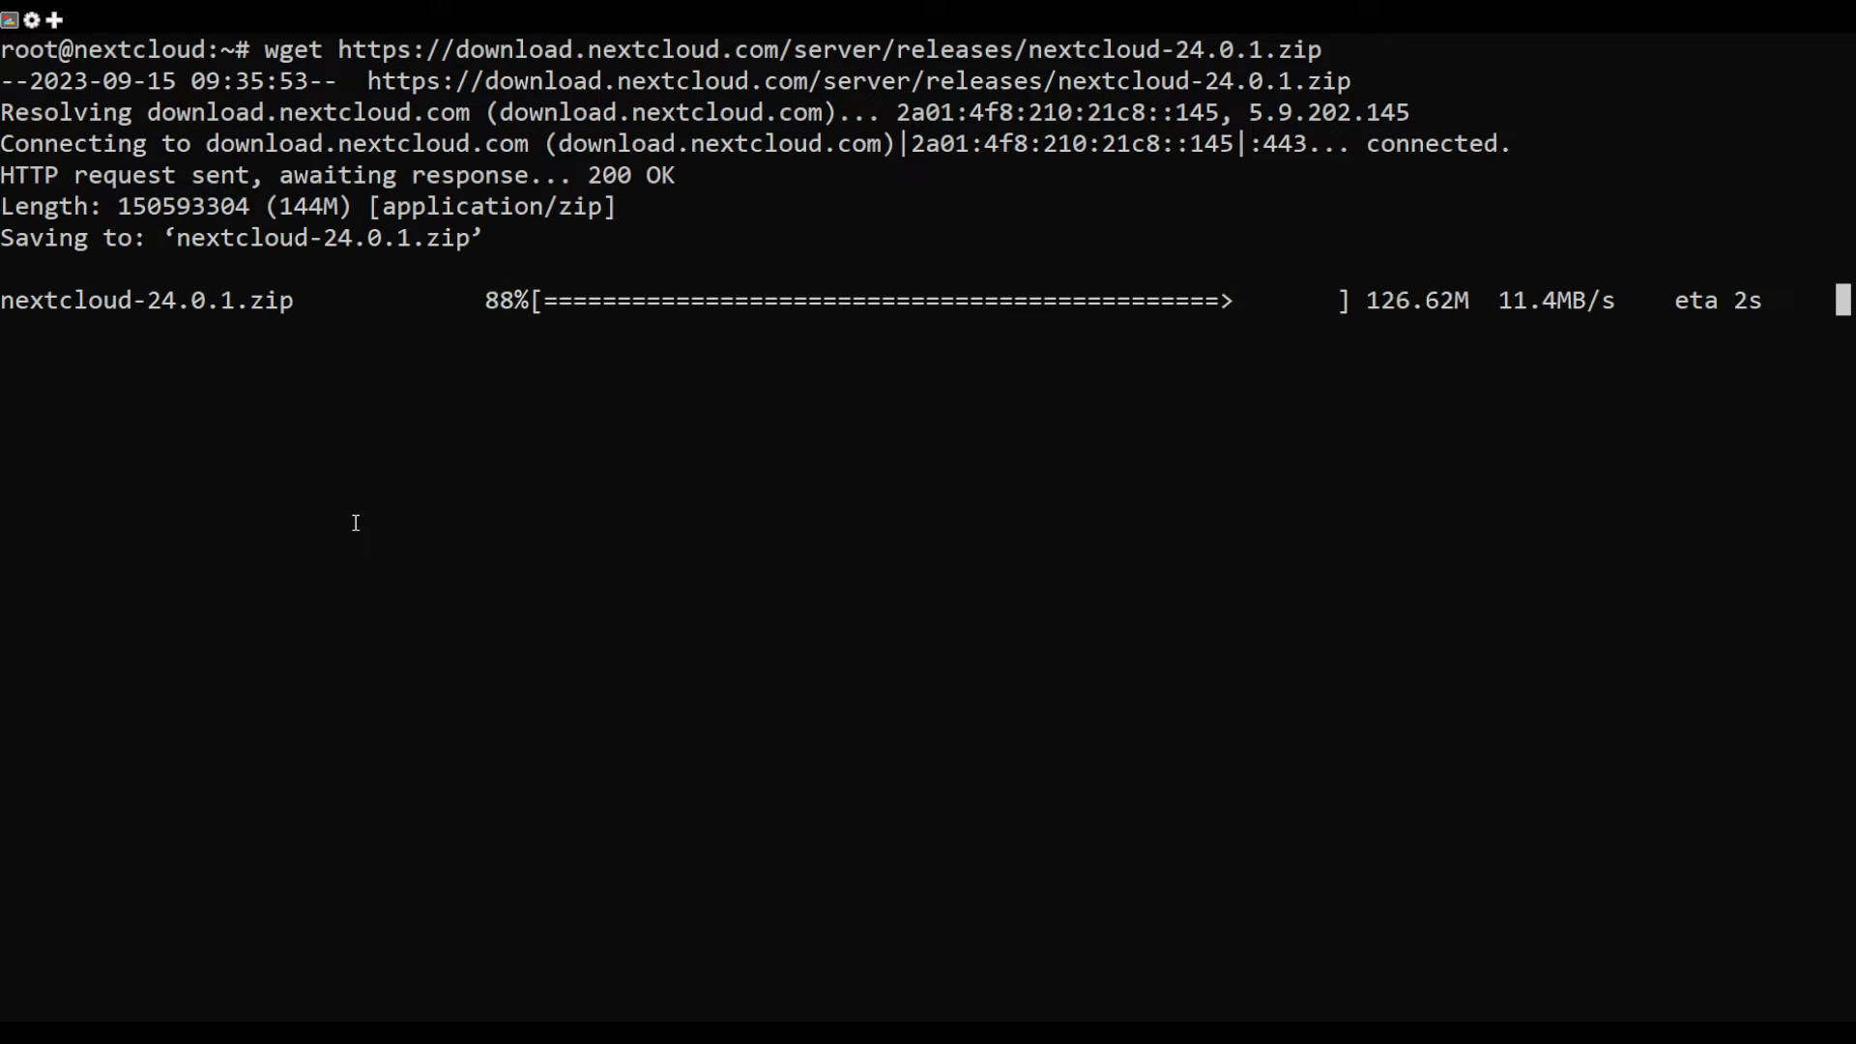
# Step: Install unzip, extract nextcloud-24.0.1.zip, and apply 775 permissions to /var/www/html/nextcloud
pyautogui.write('apt install unzip -y')
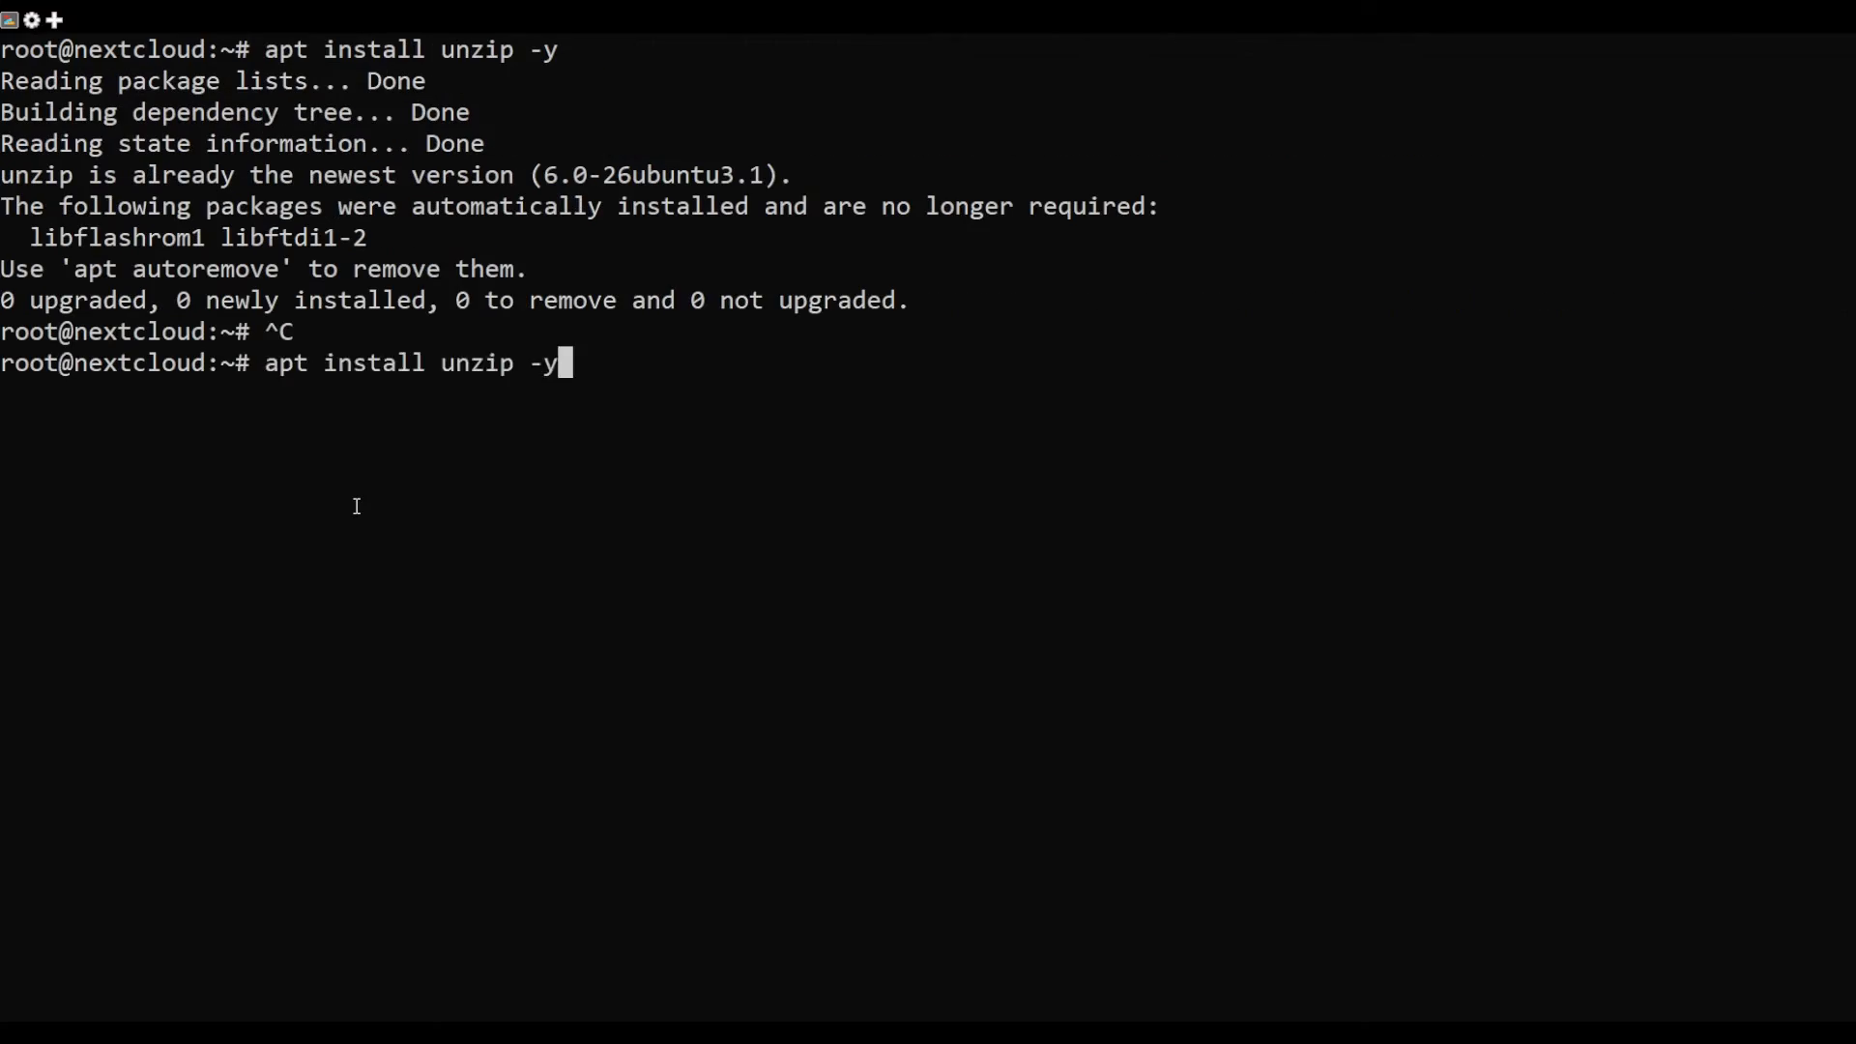
pyautogui.write('unzip nextcloud-24.0.1.zip')
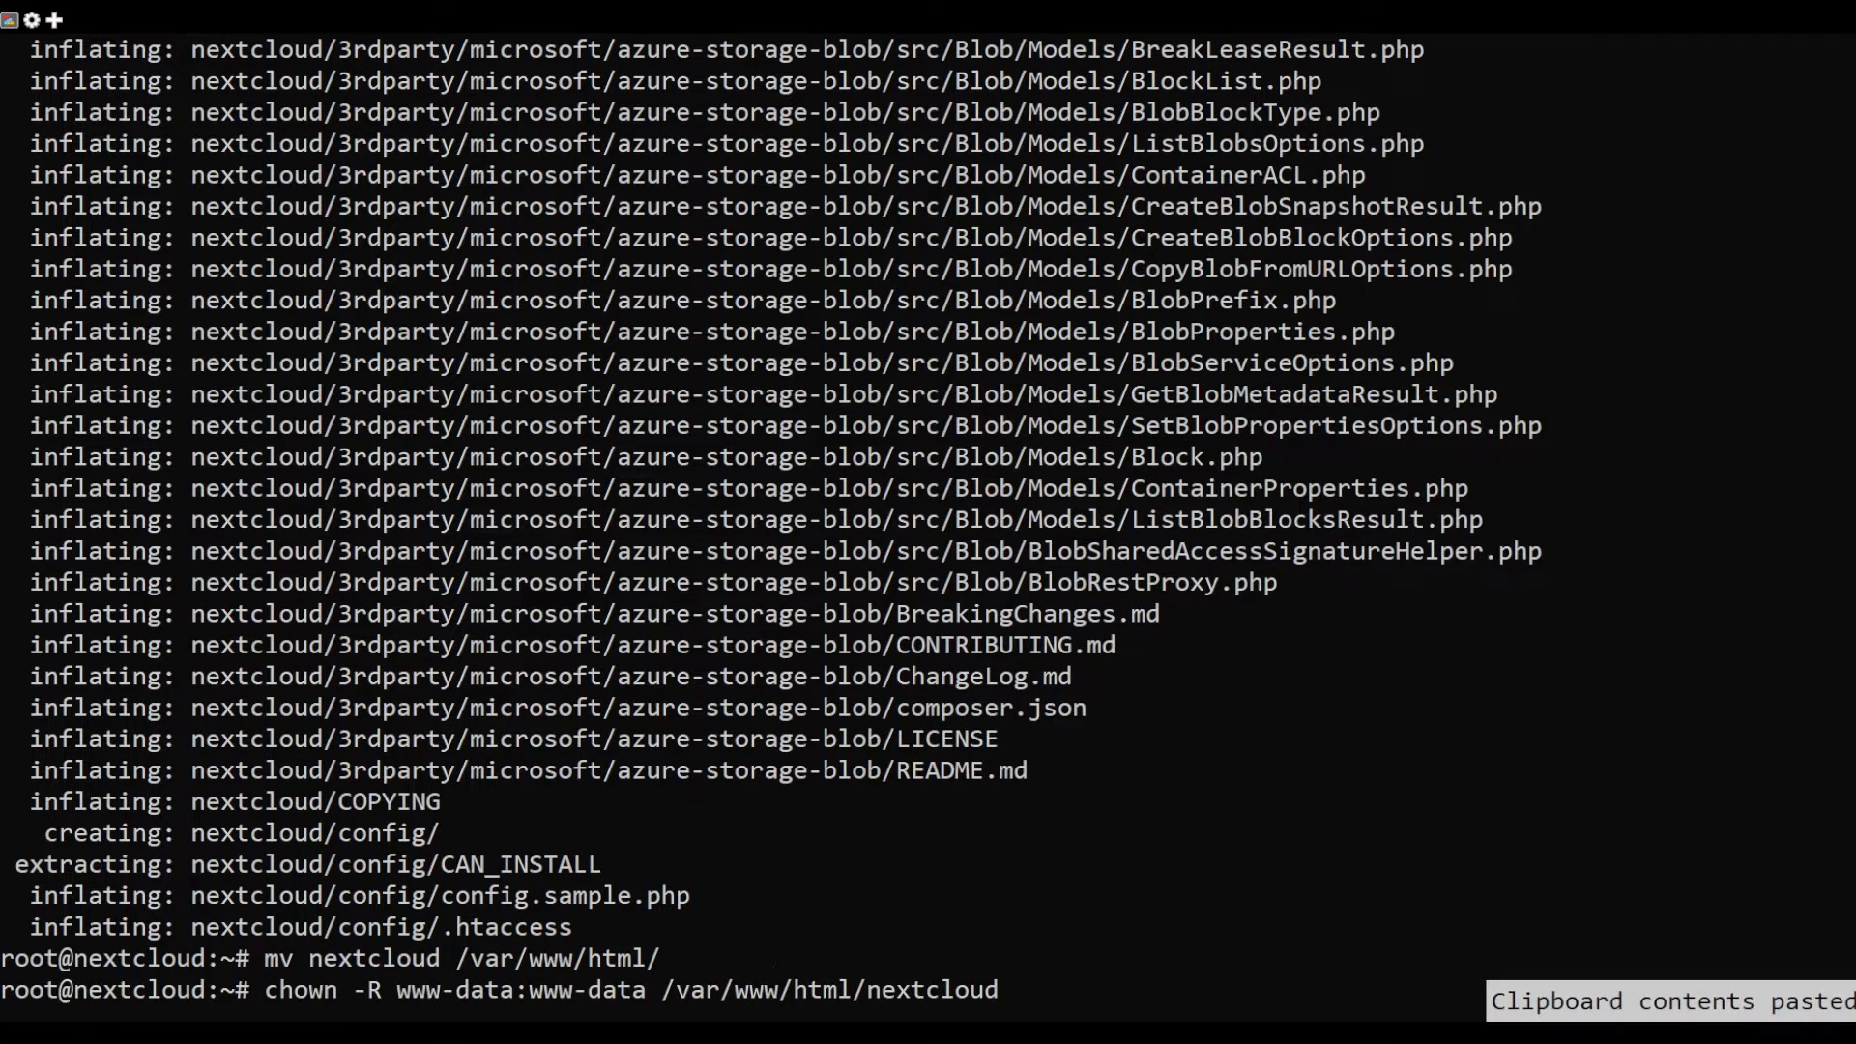
pyautogui.write('chmod -R 775 /var/www/html/nextcloud')
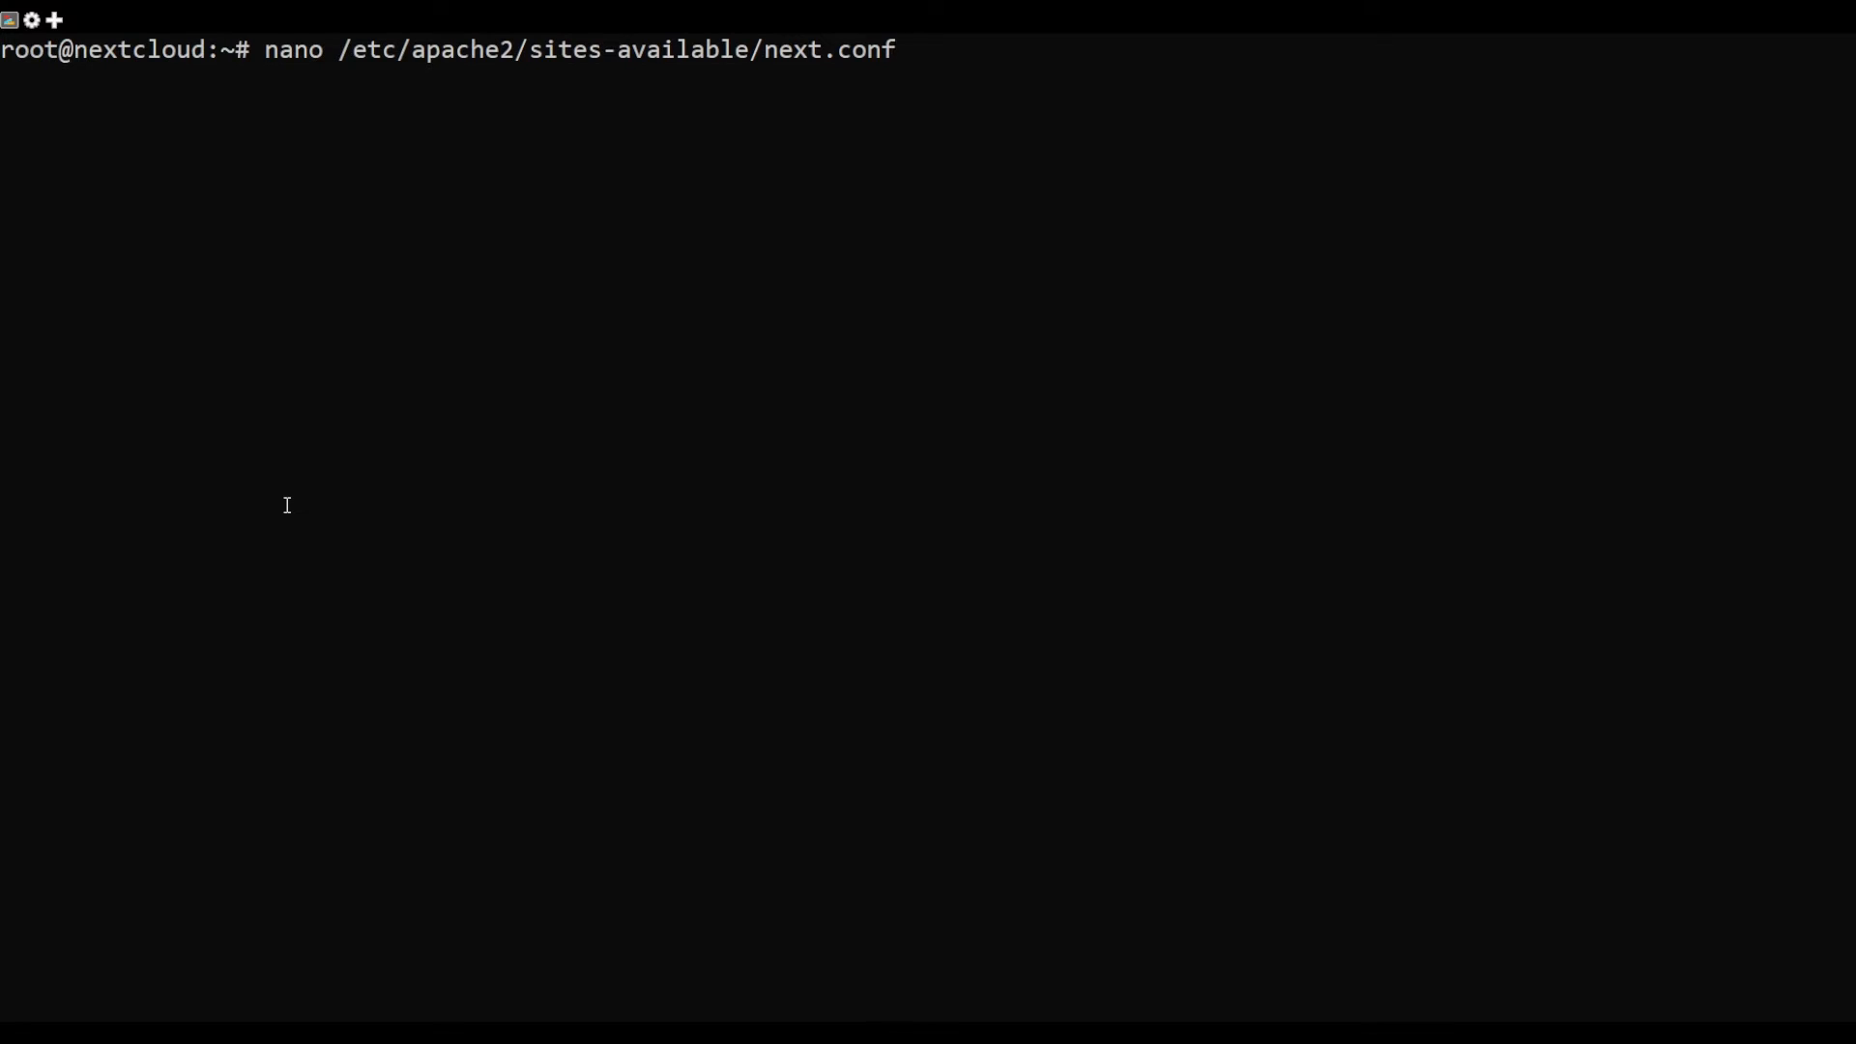
# Step: Write the next.conf VirtualHost with ServerName 5.181.156.153 and save it
pyautogui.press('Enter')
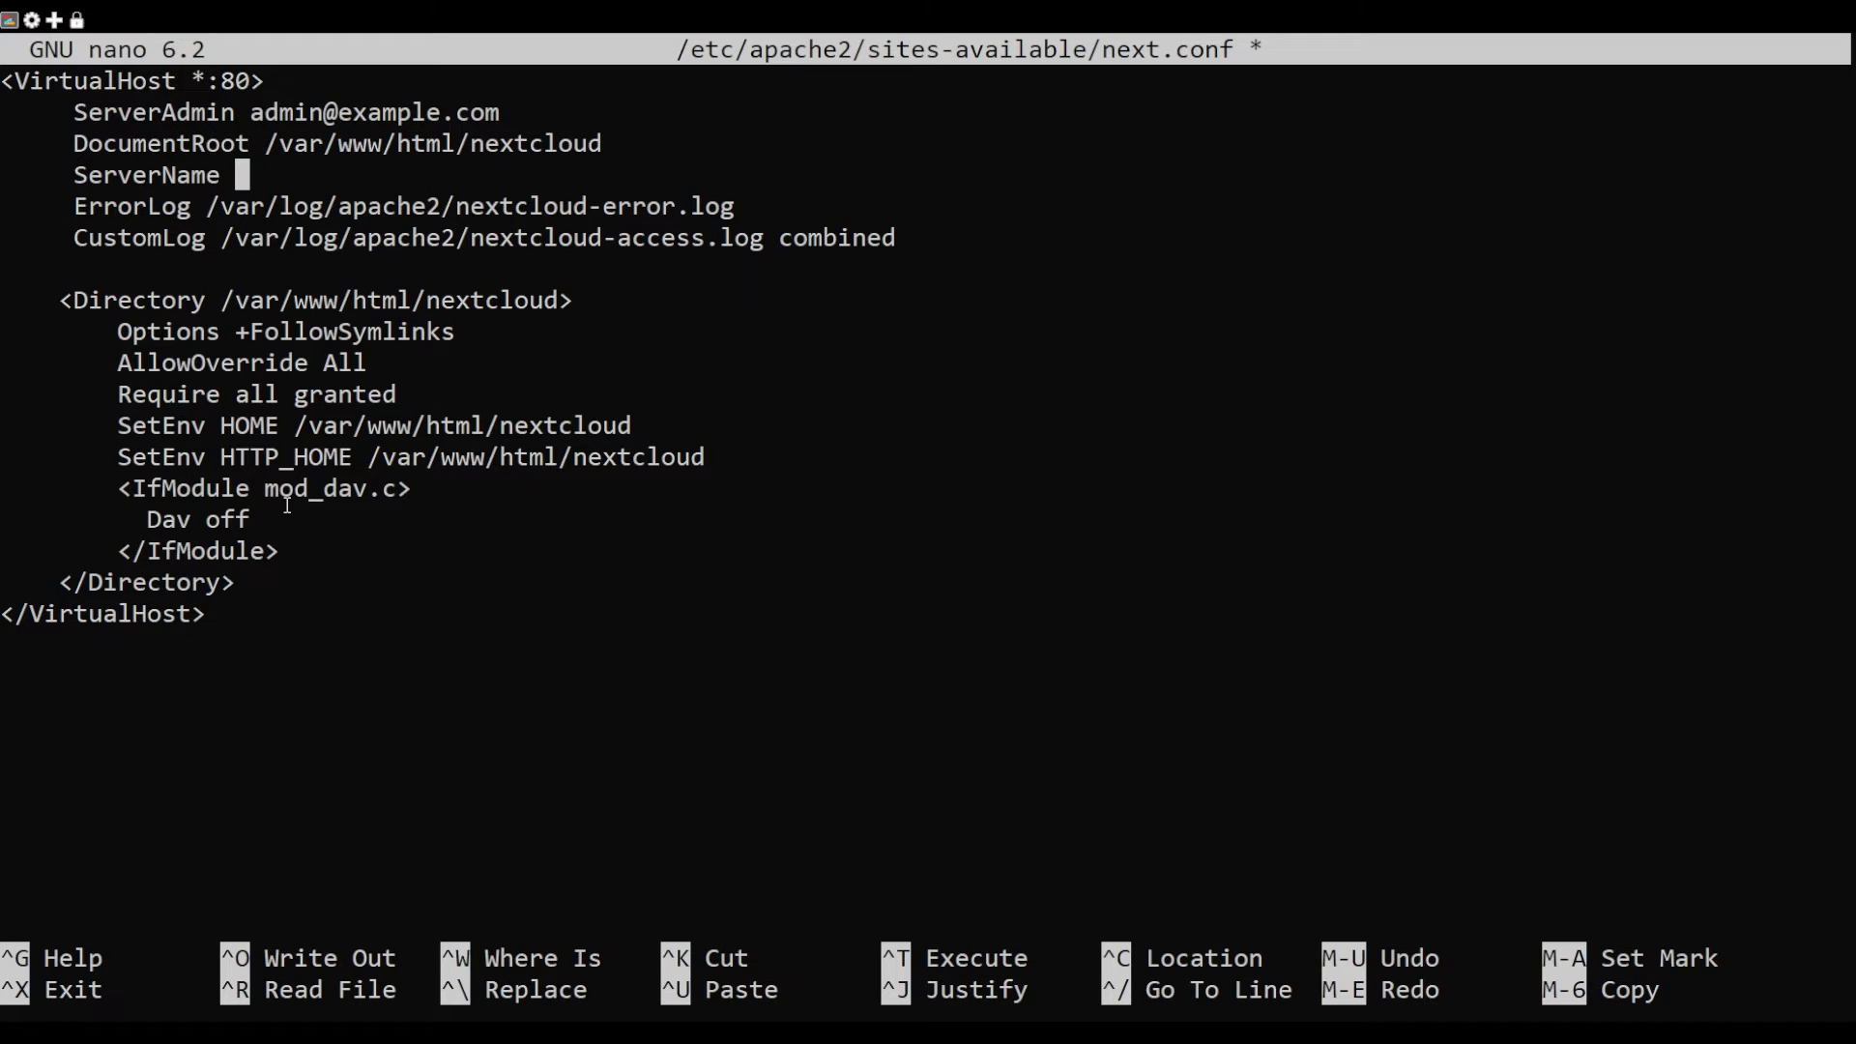
pyautogui.write('5.181.')
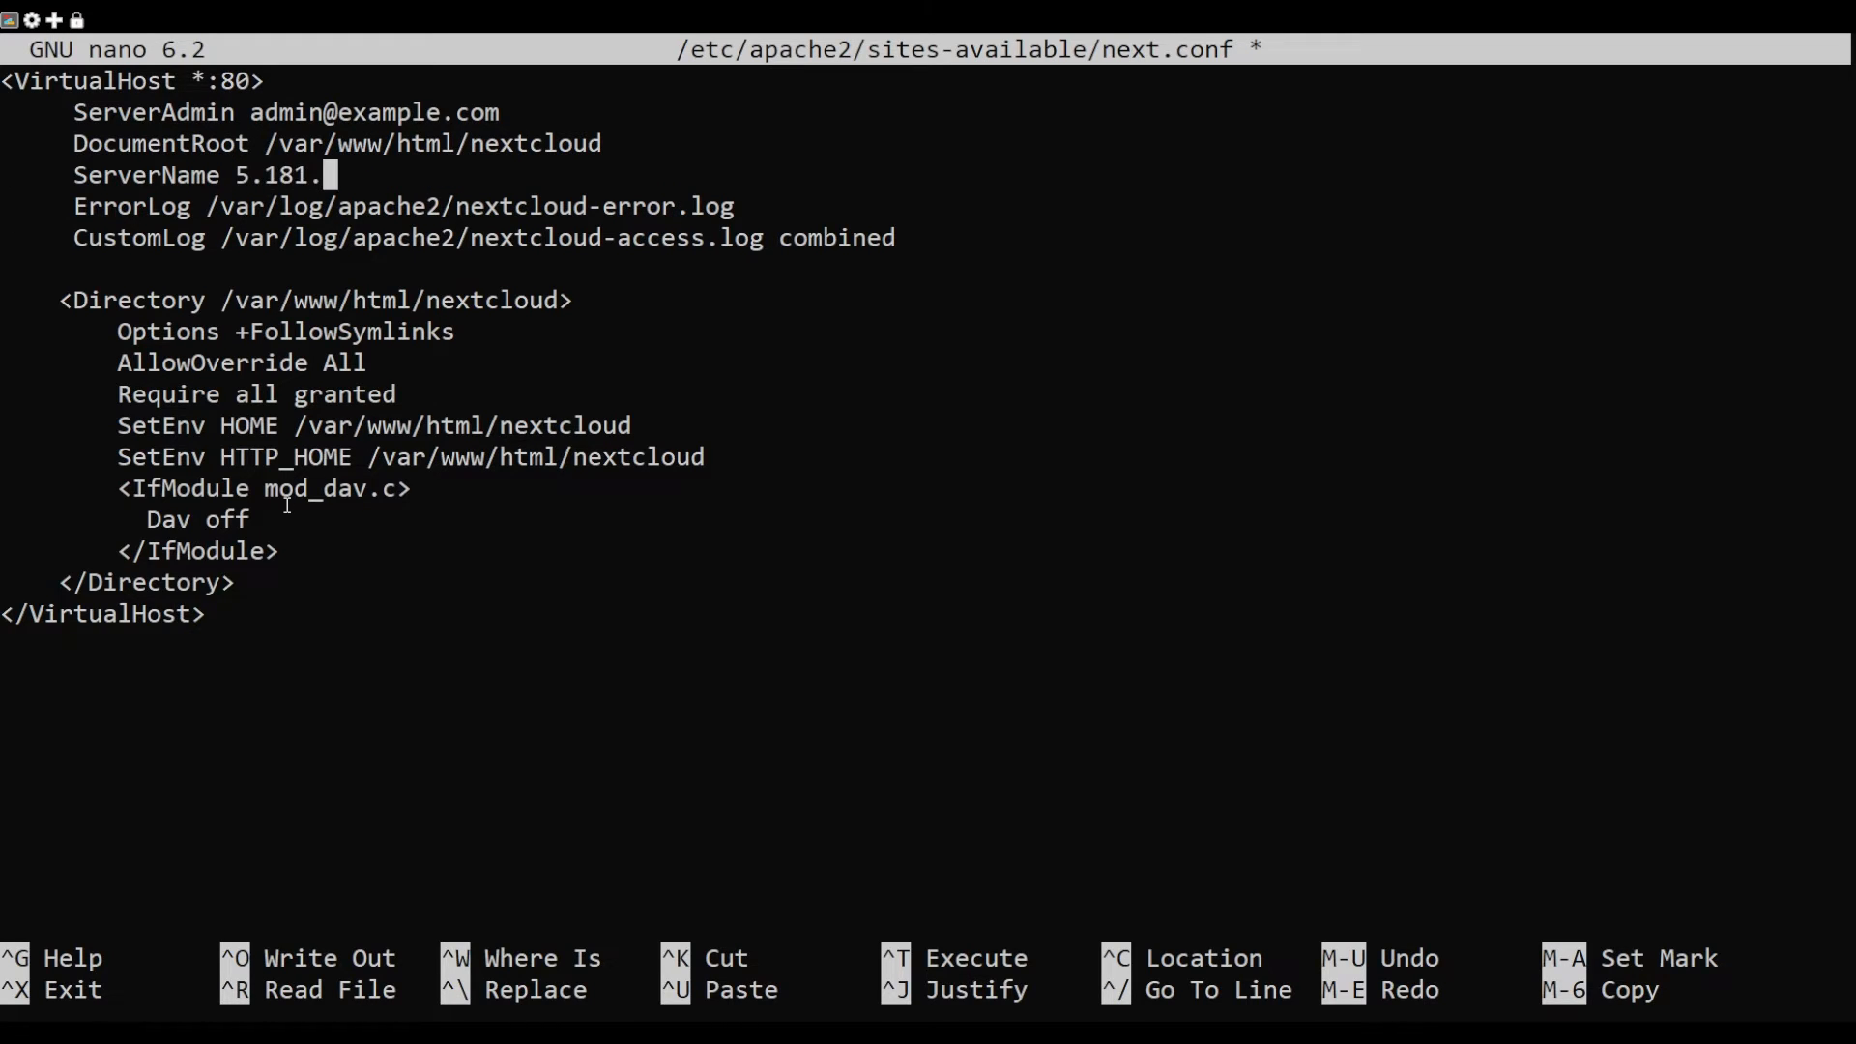
pyautogui.write('156.15')
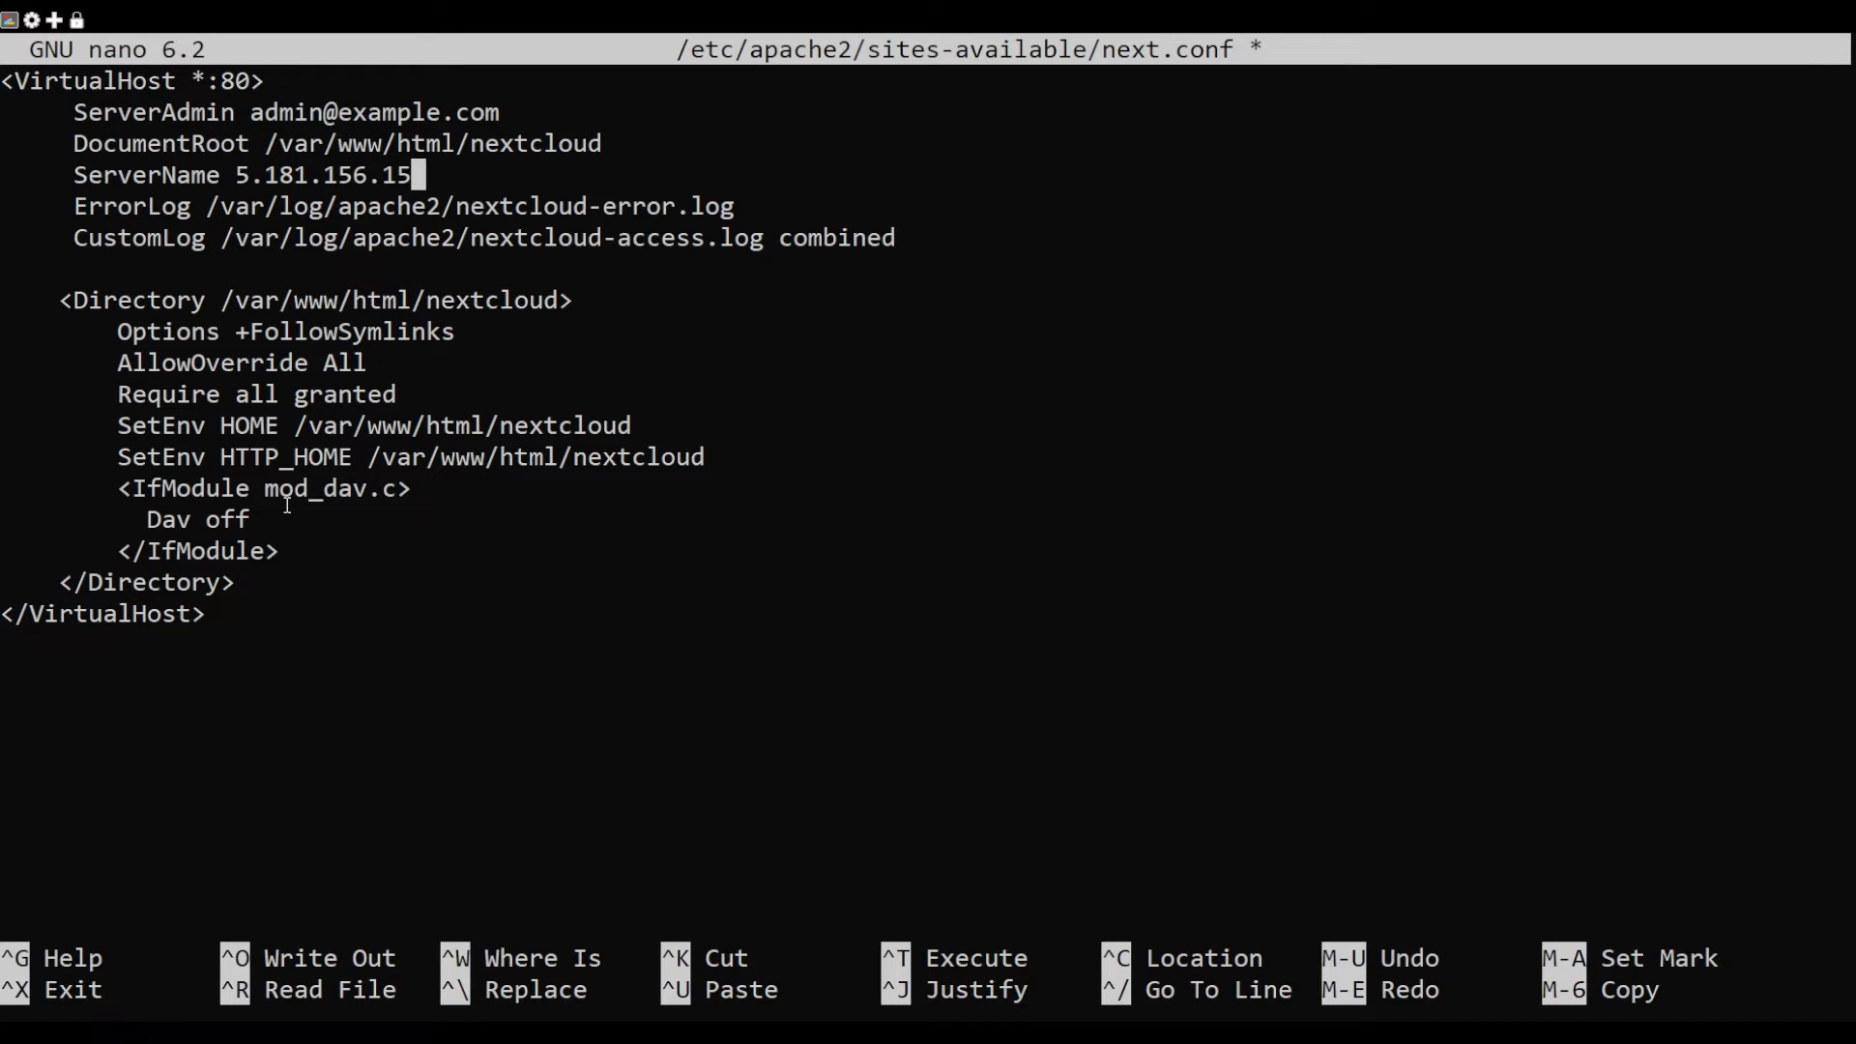
pyautogui.write('3')
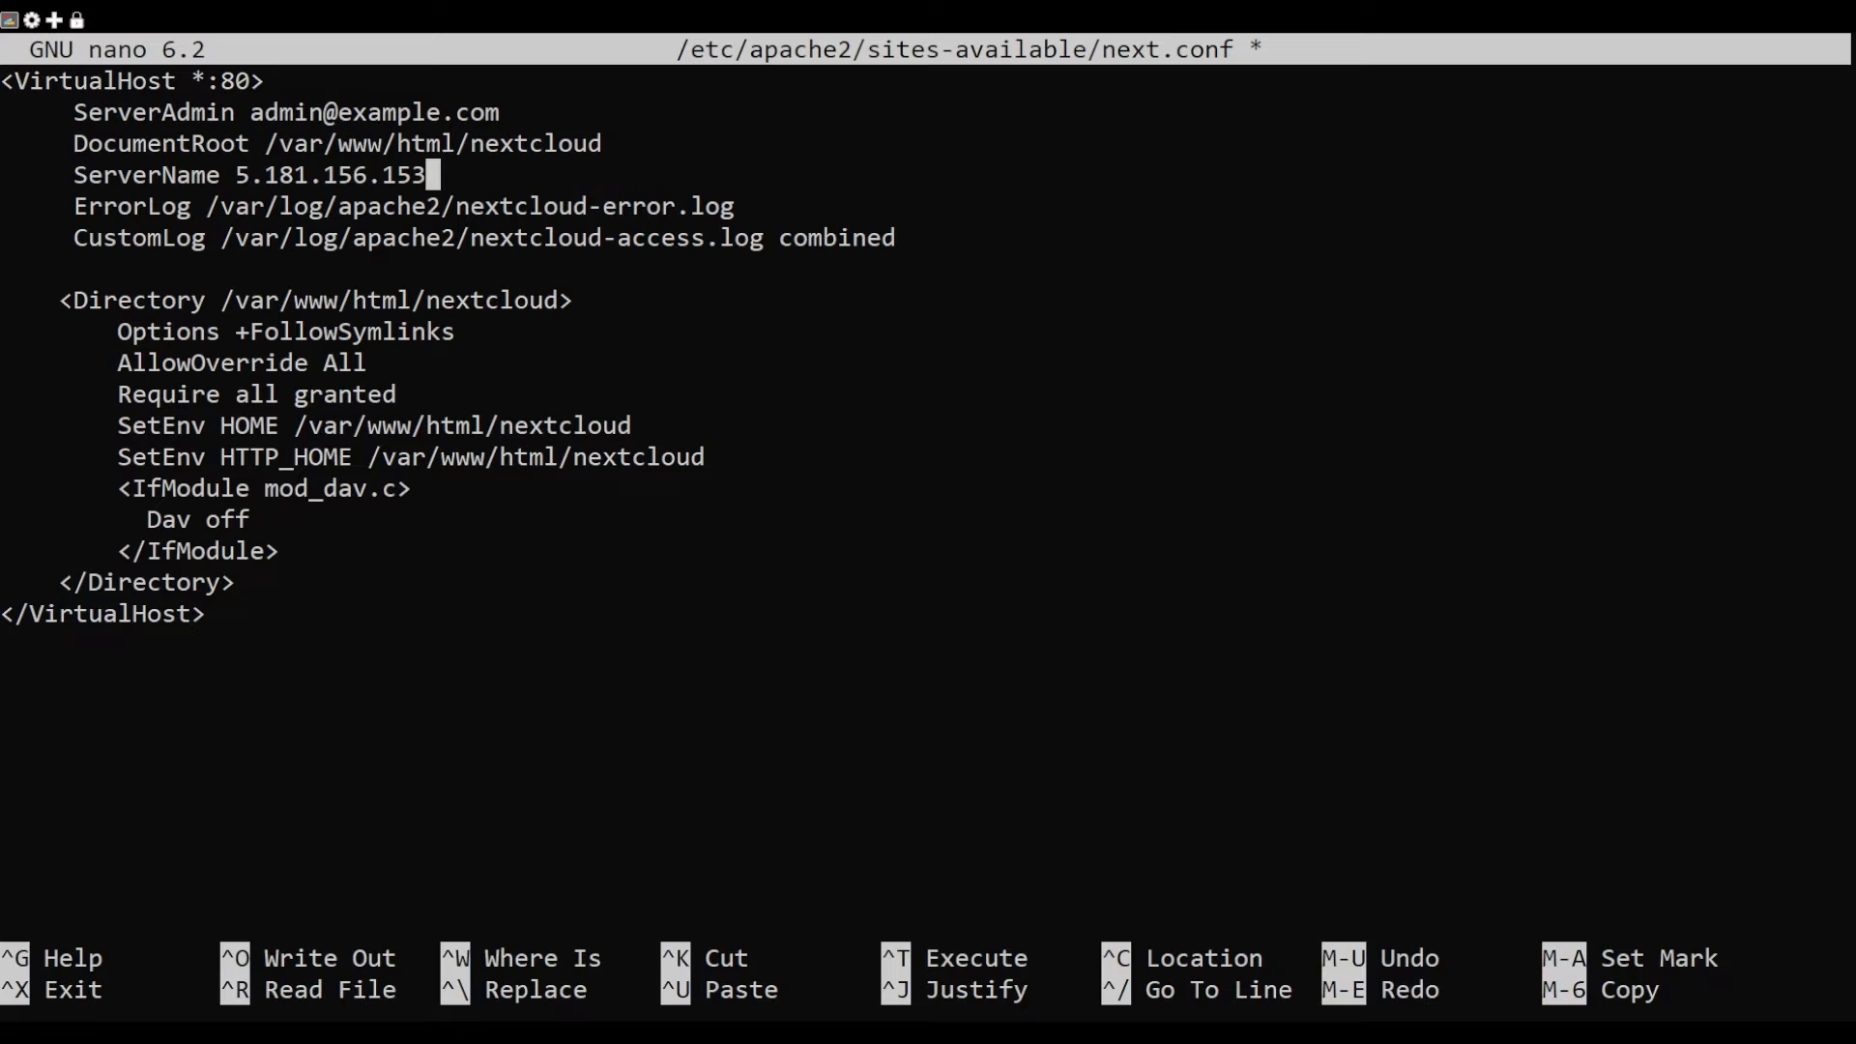
pyautogui.press('ctrl+x')
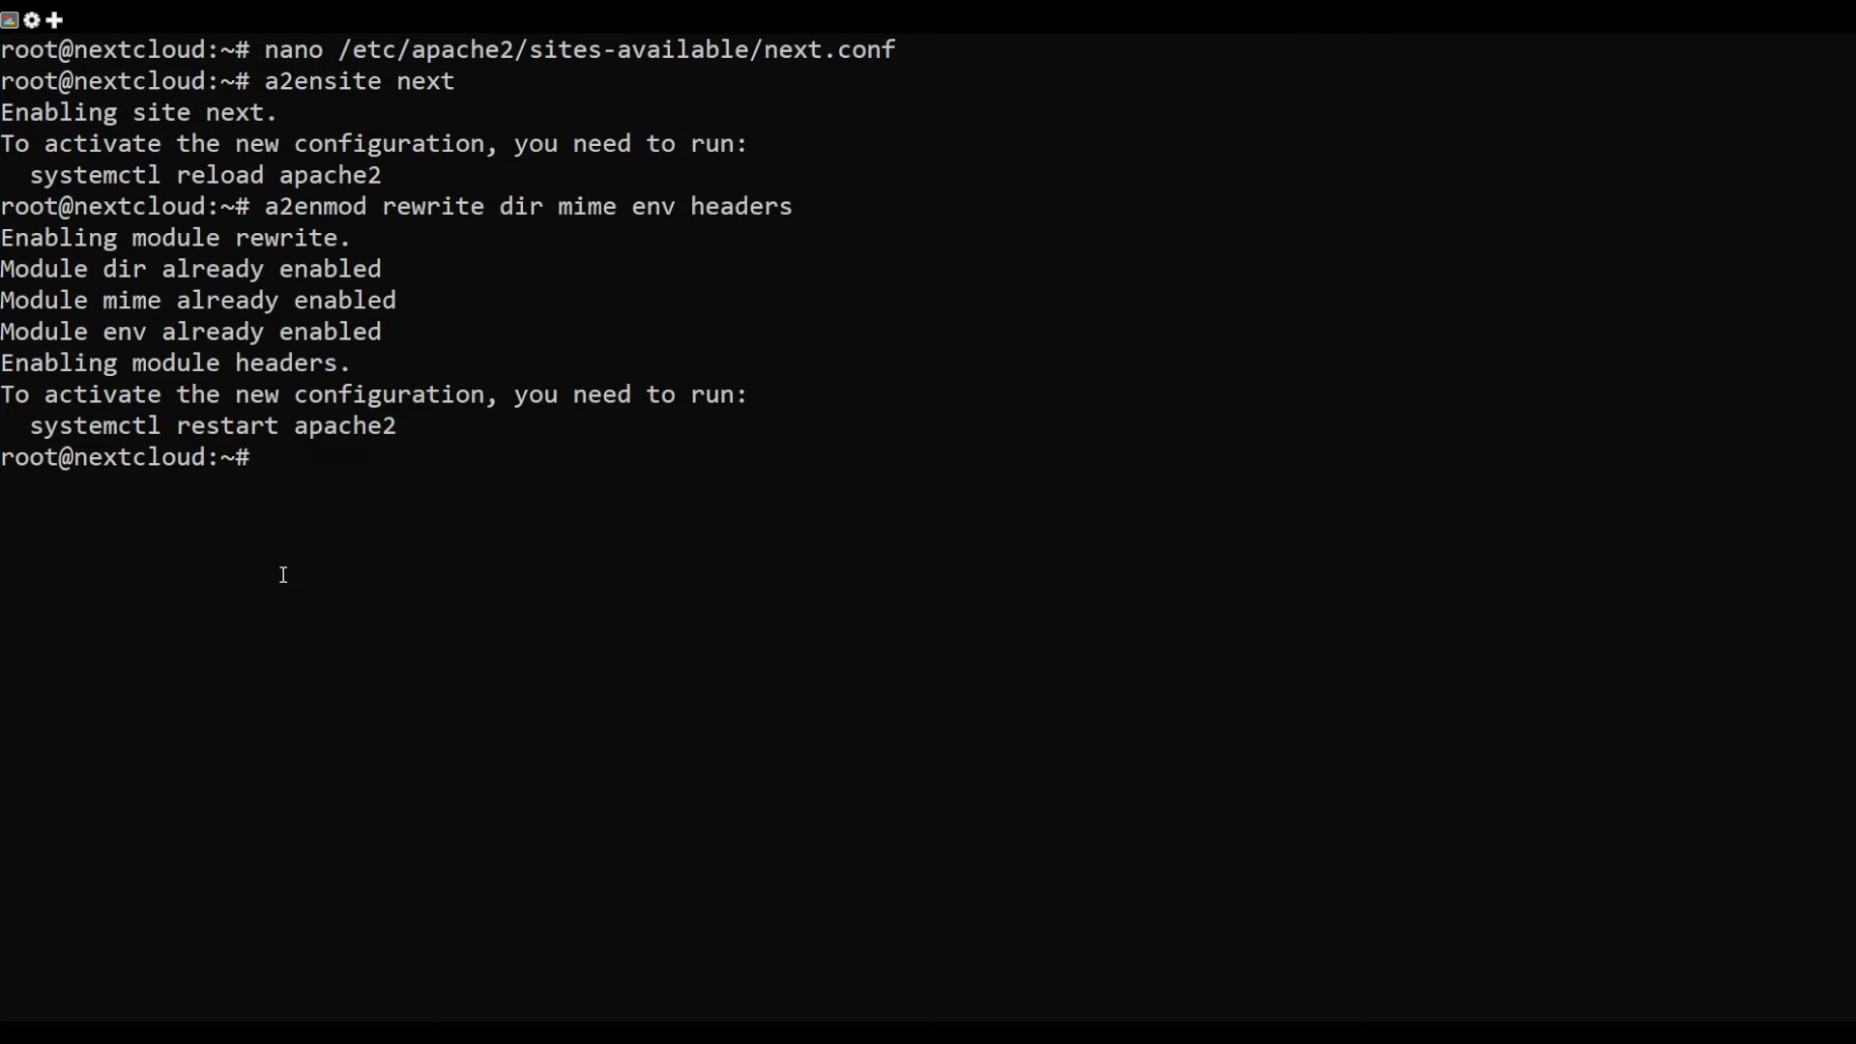
# Step: Restart apache2 and switch to the browser tab for Nextcloud at 5.181.156.153
pyautogui.write('systemctl restart apache2')
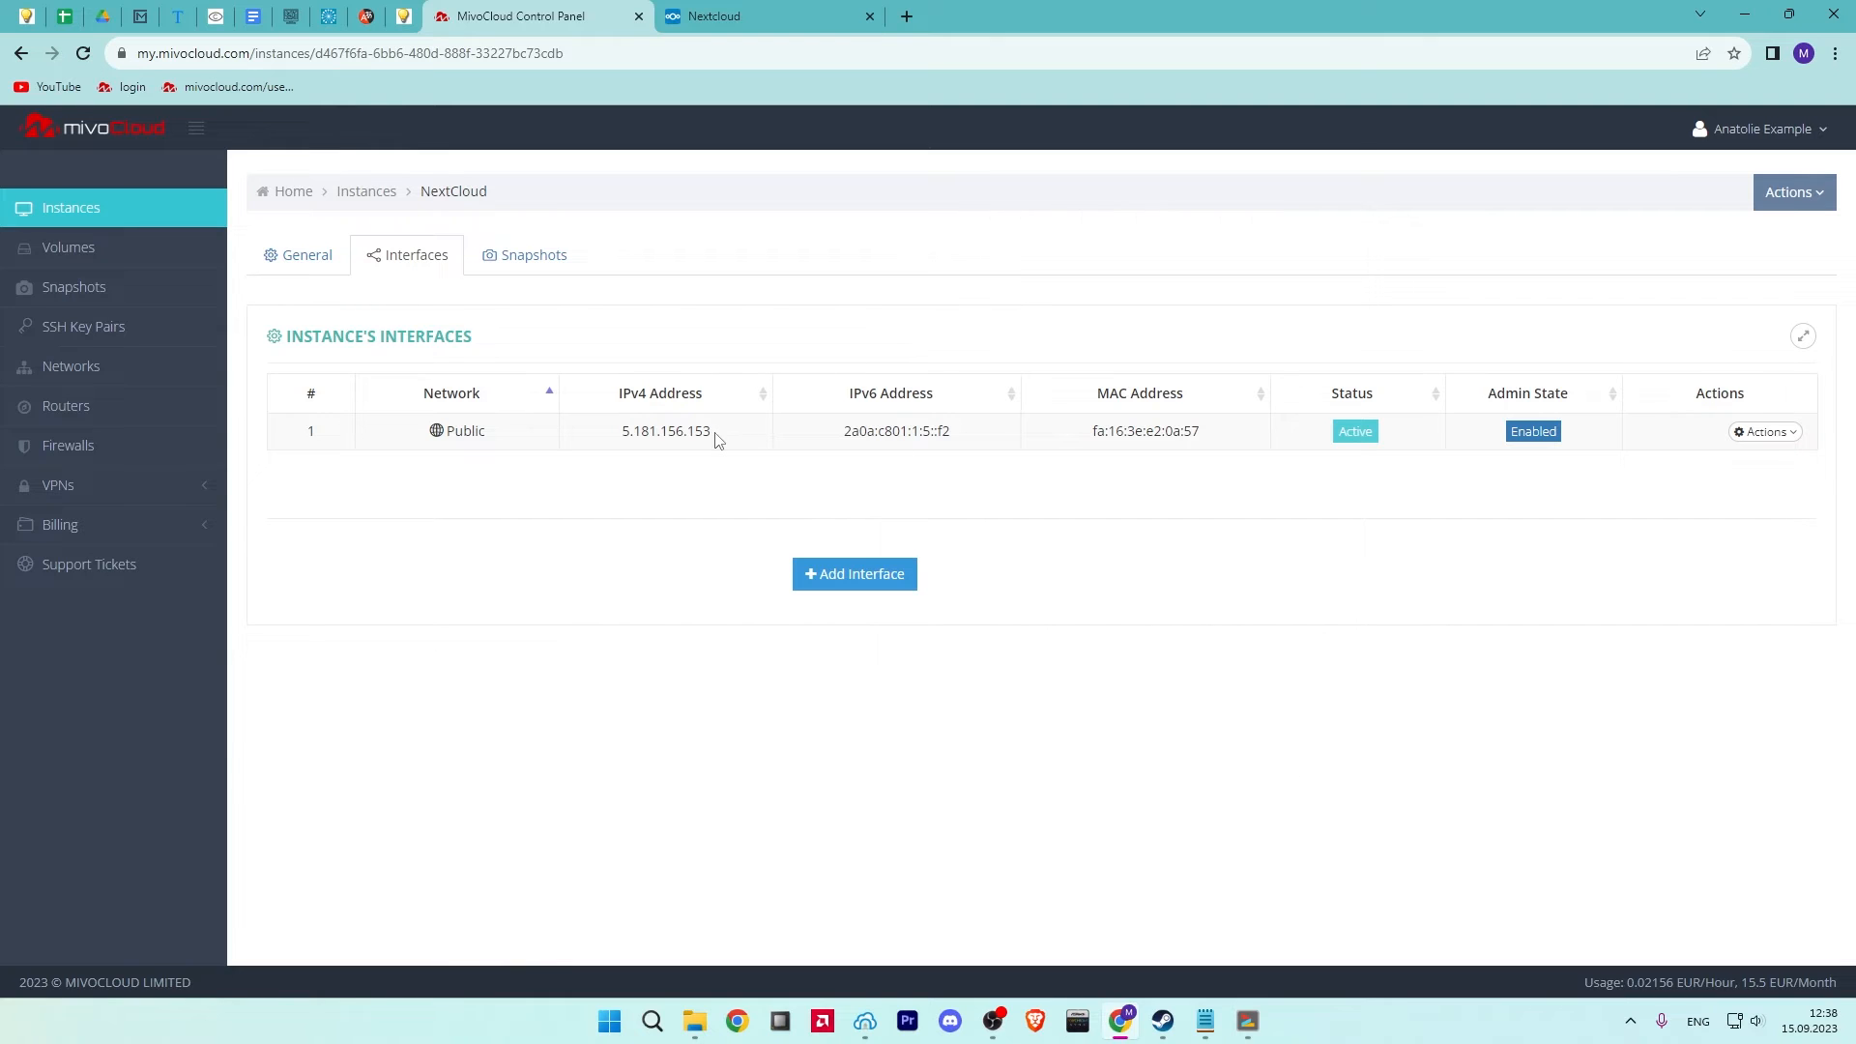
pyautogui.click(766, 15)
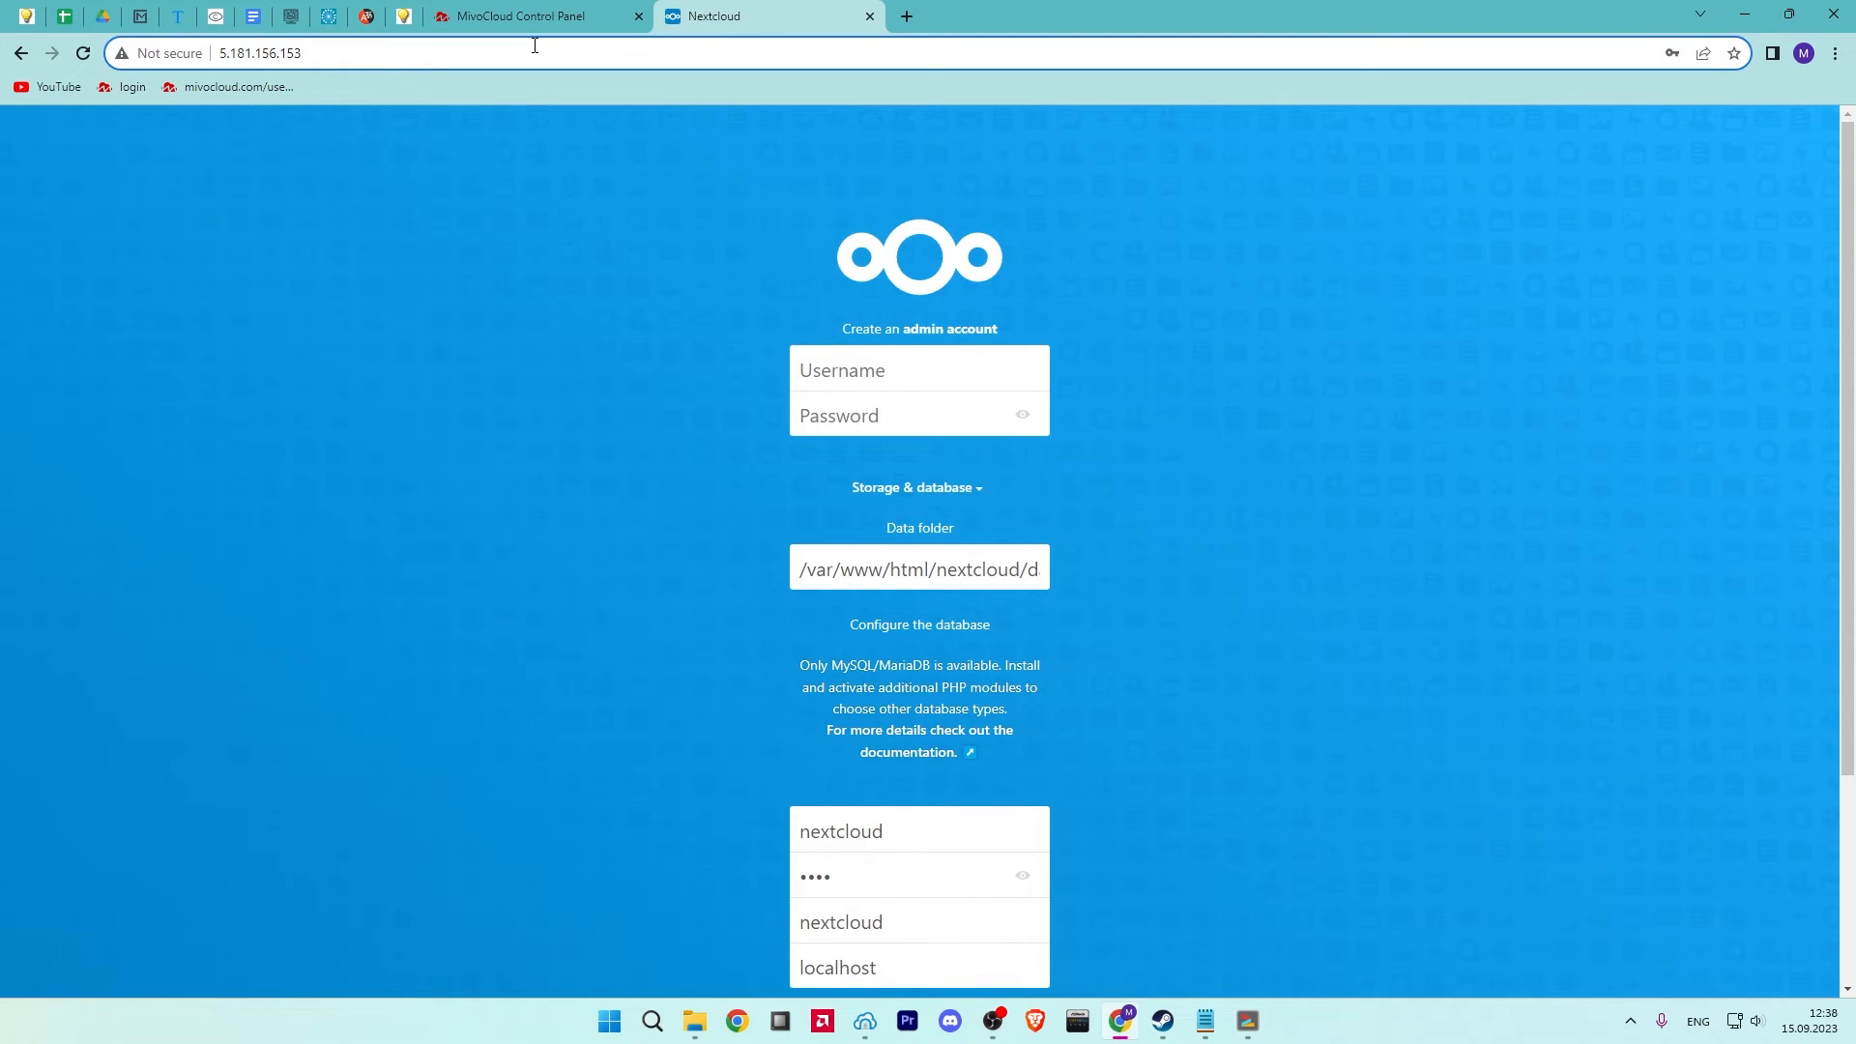
# Step: Enter the admin username and password, then start the Nextcloud installation
pyautogui.write('admin')
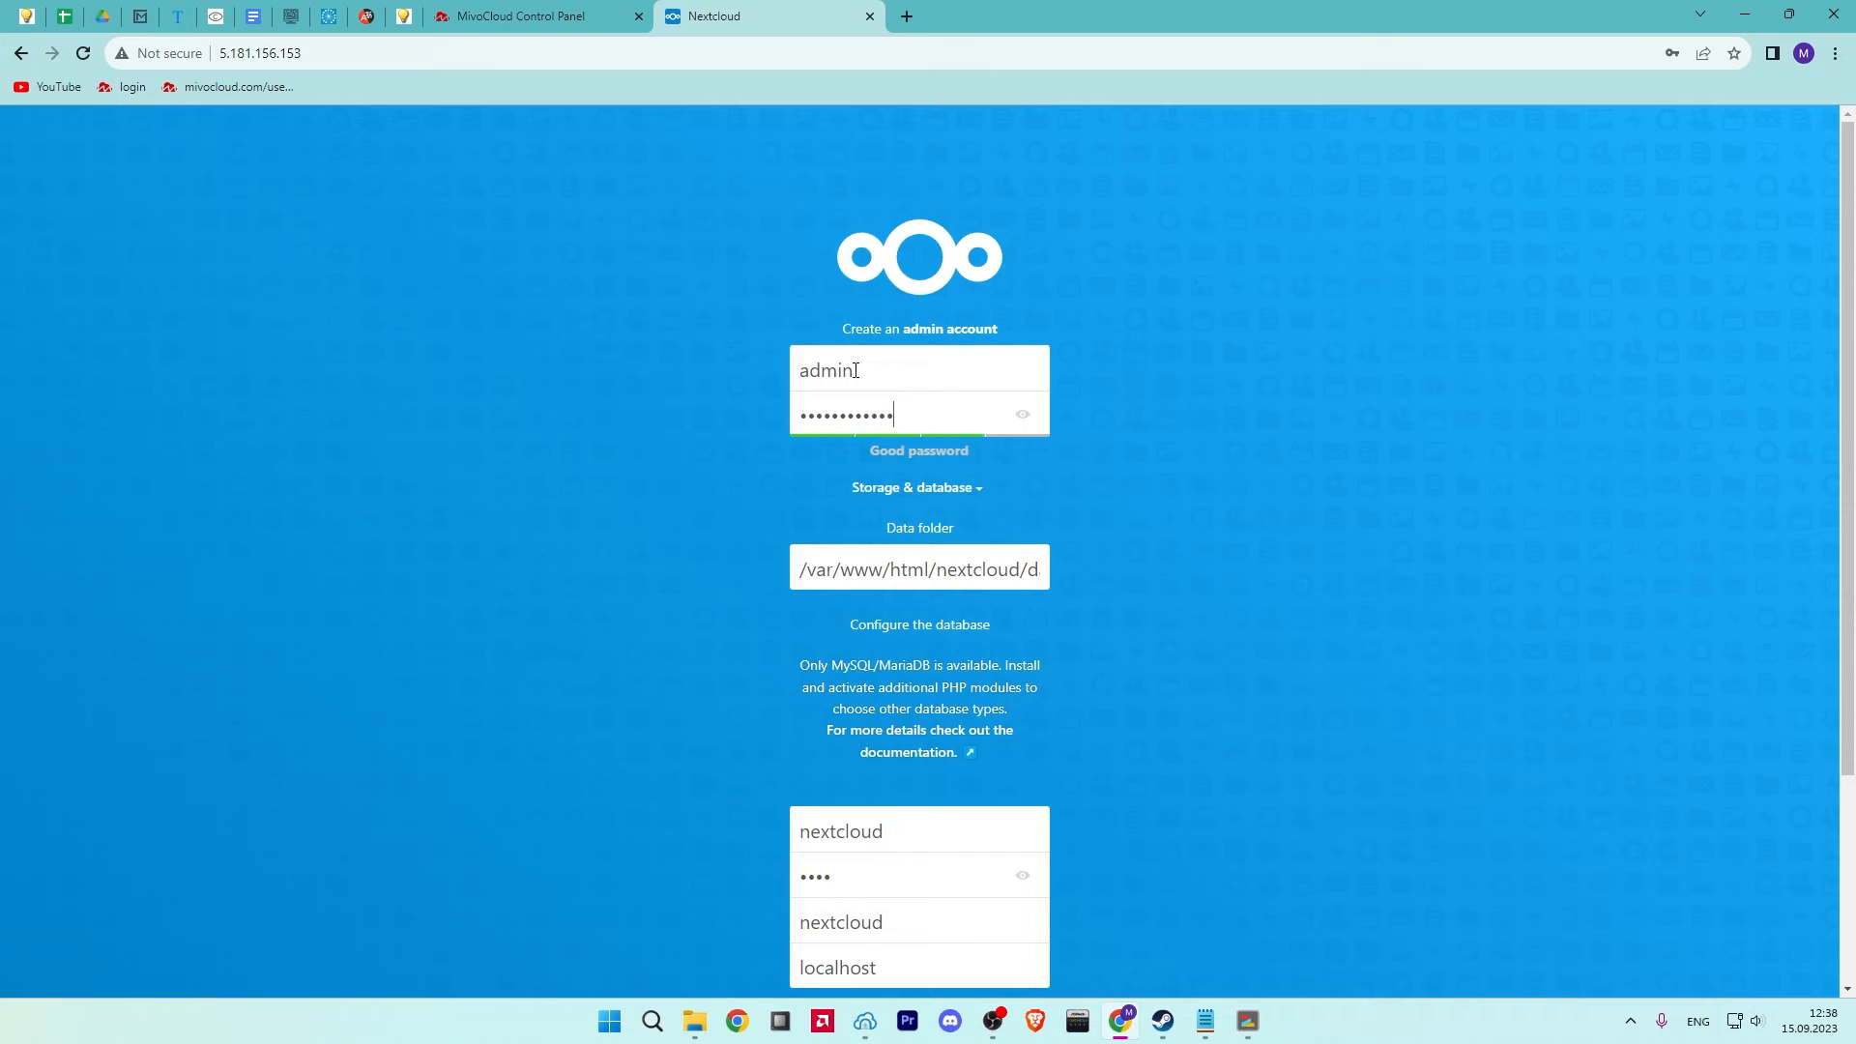
pyautogui.scroll(-3)
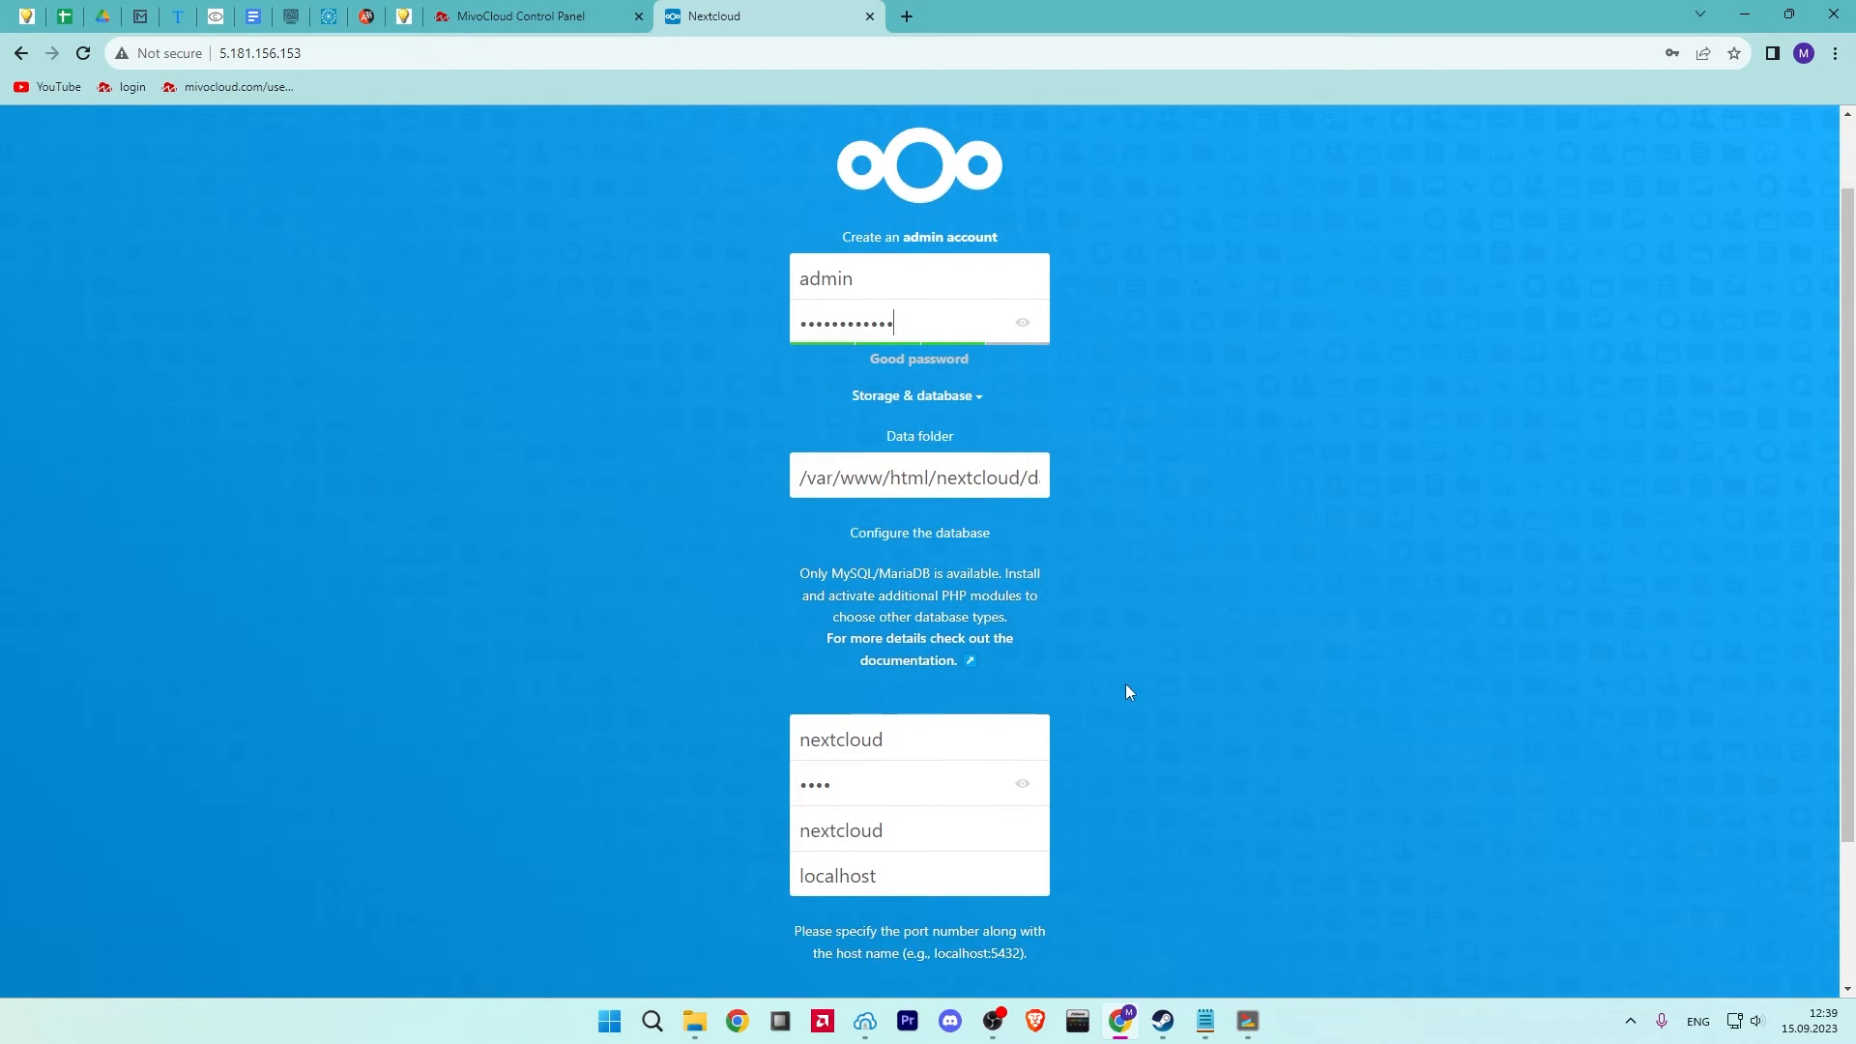
pyautogui.scroll(-3)
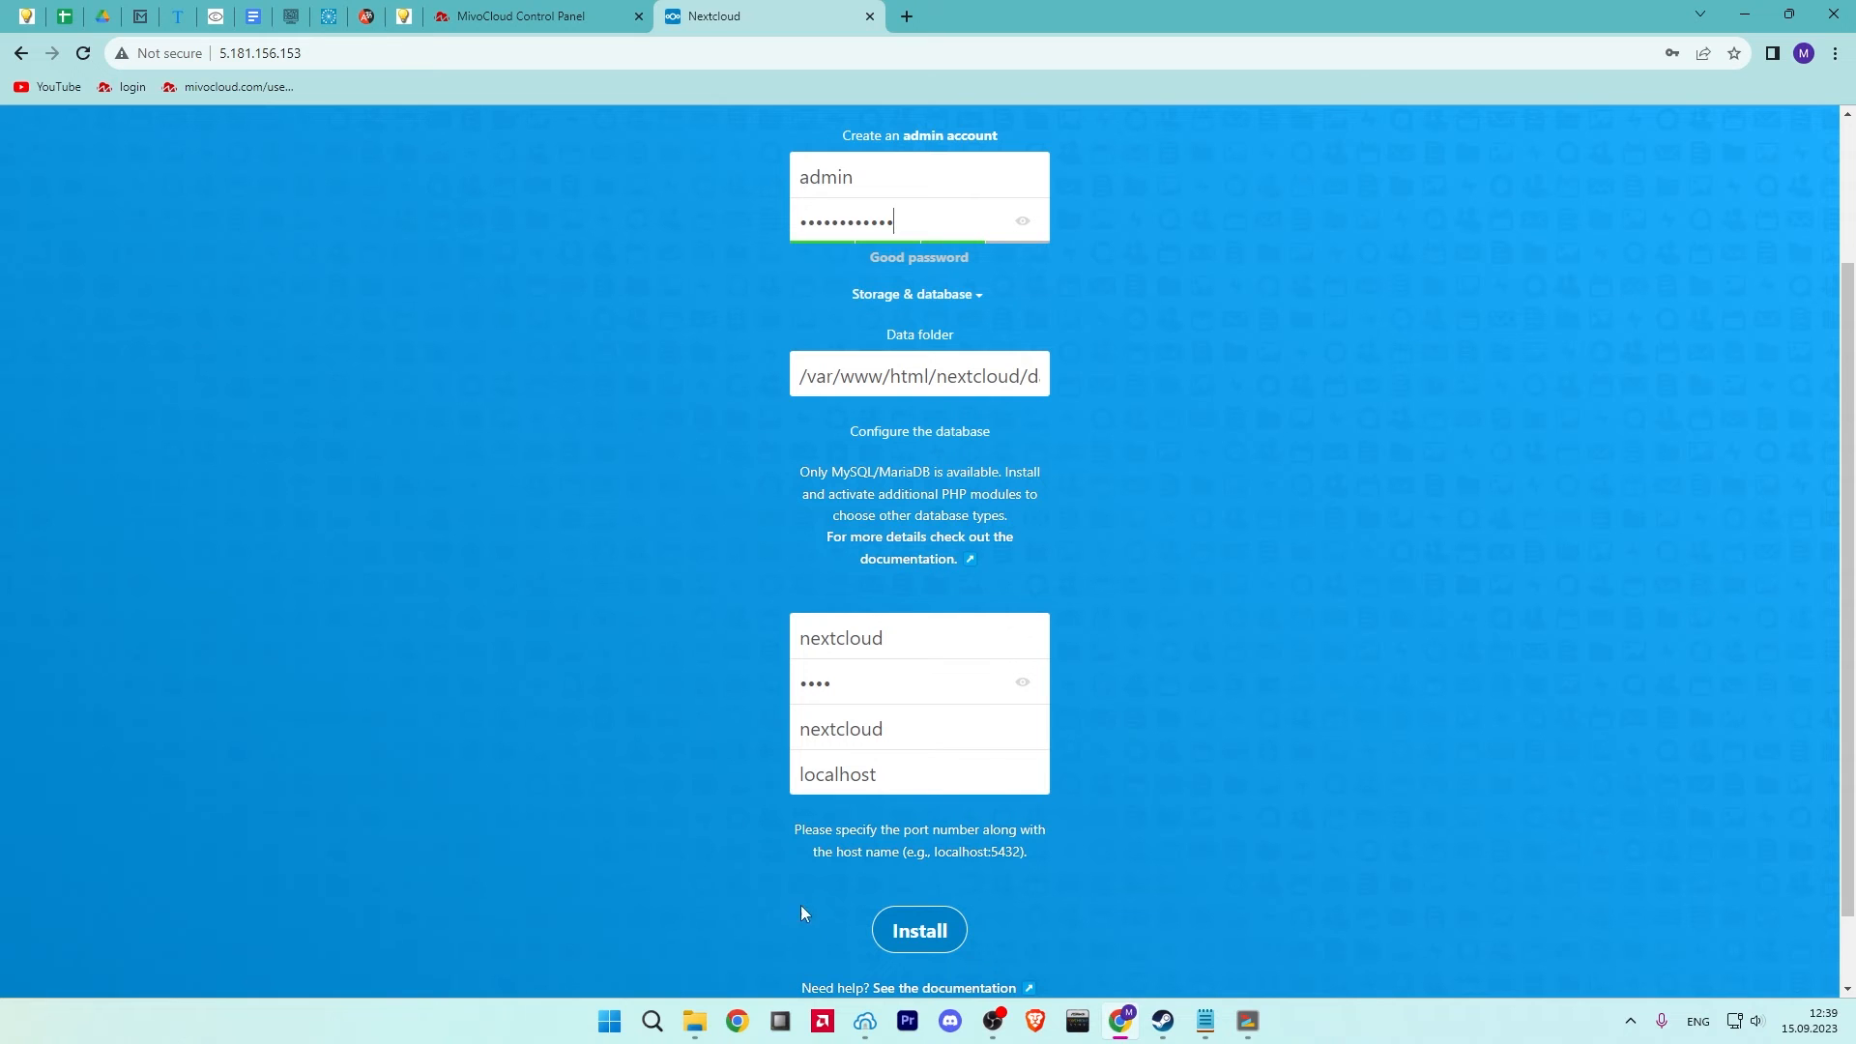
pyautogui.click(919, 929)
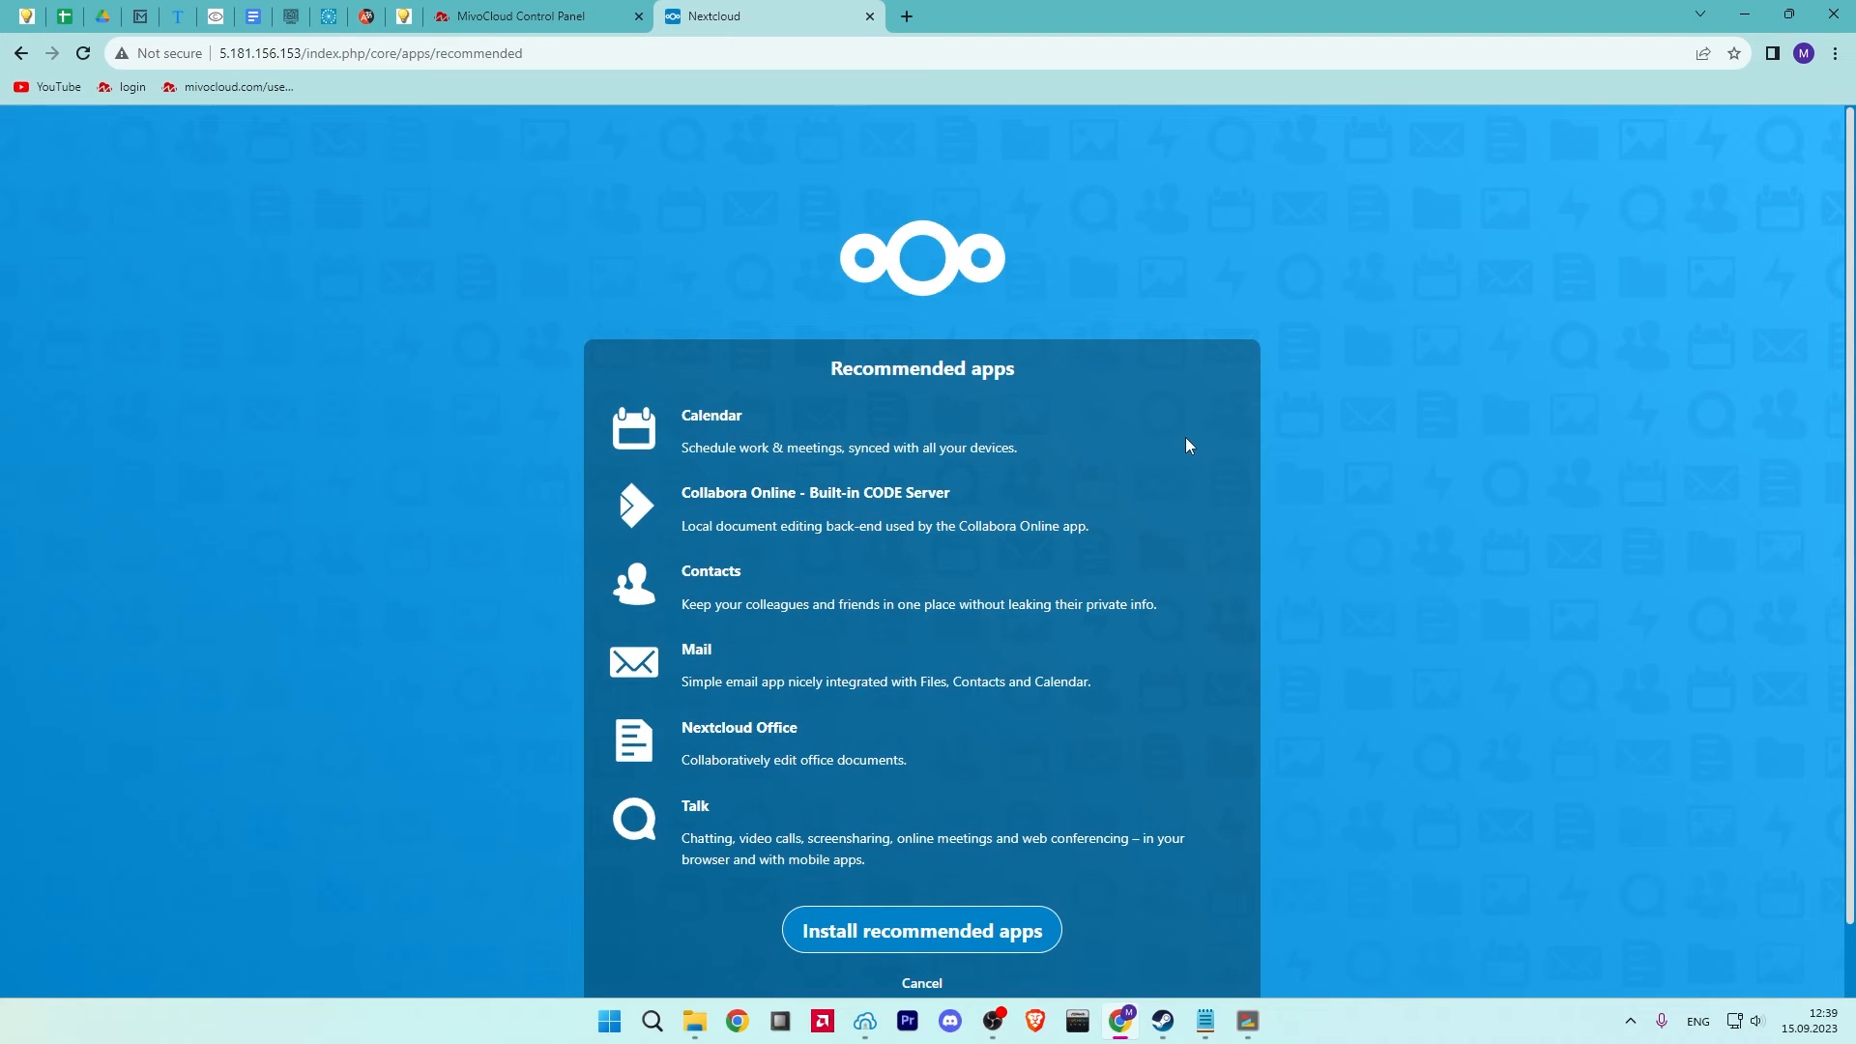
# Step: Cancel the Recommended apps screen without installing any apps
pyautogui.scroll(-3)
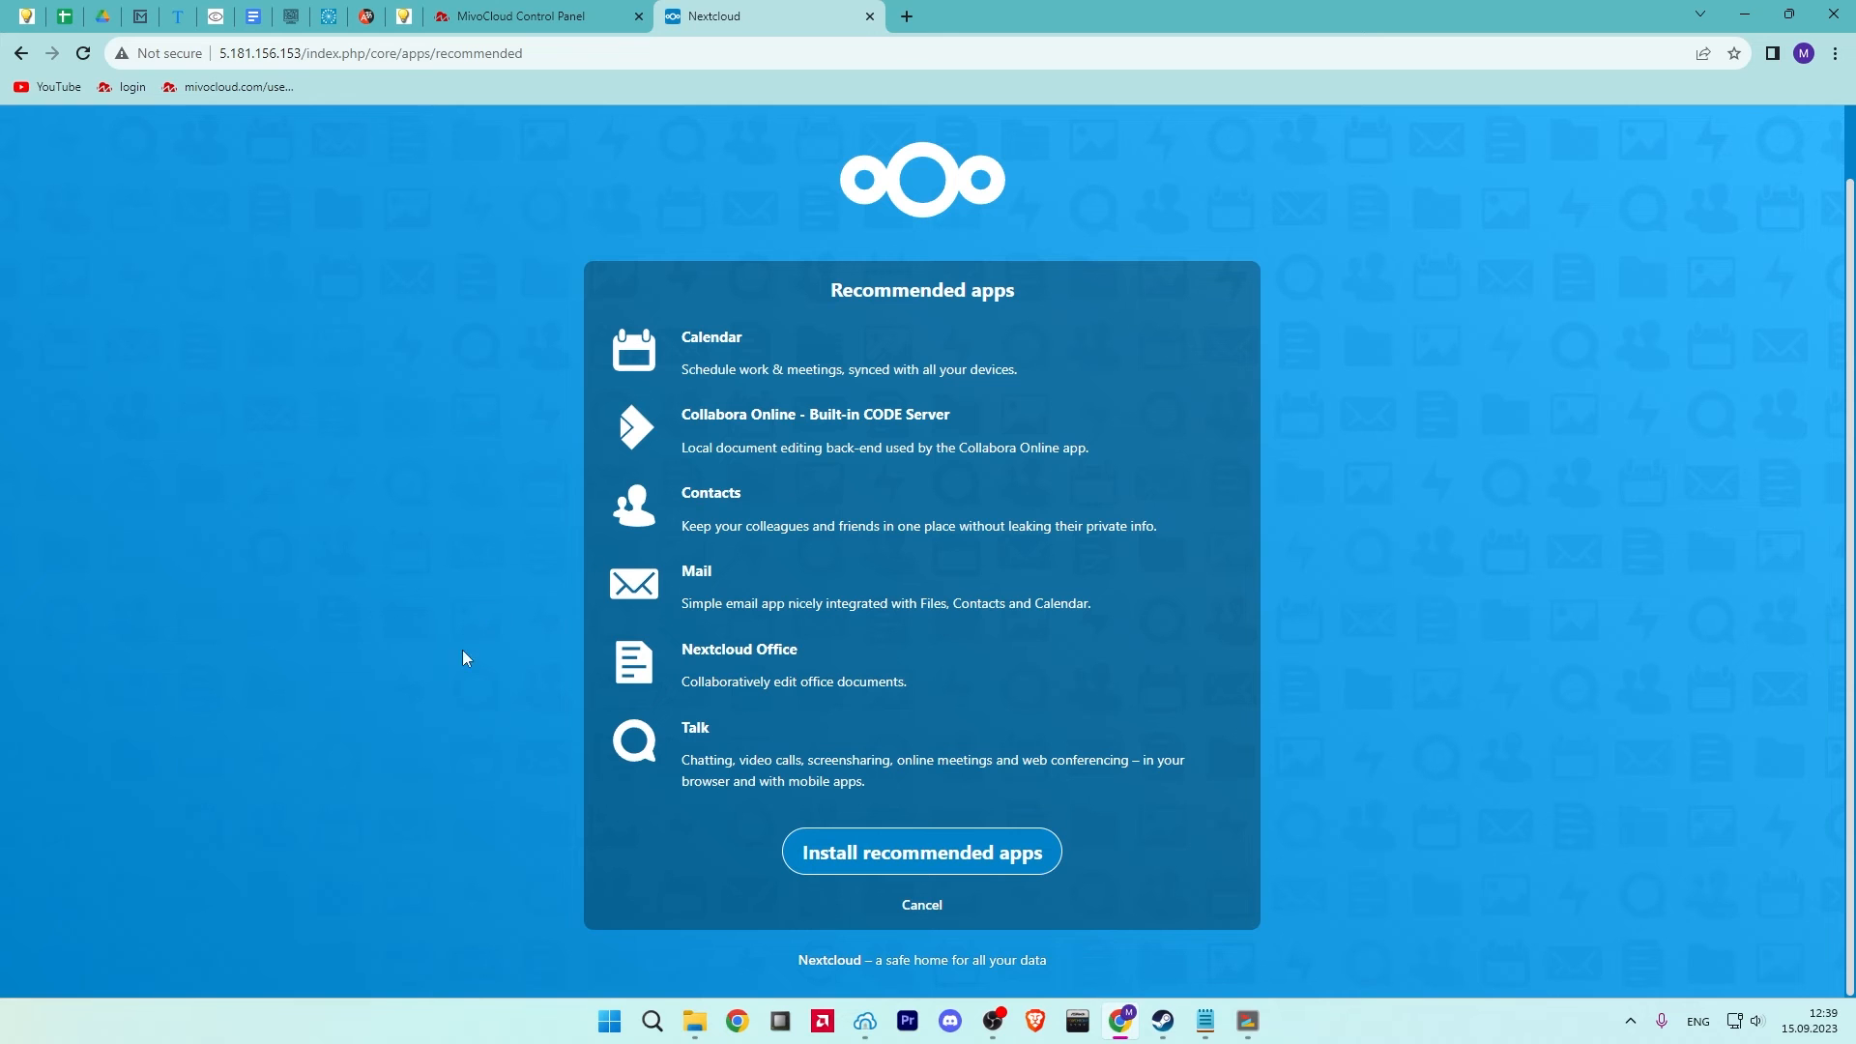
pyautogui.click(921, 851)
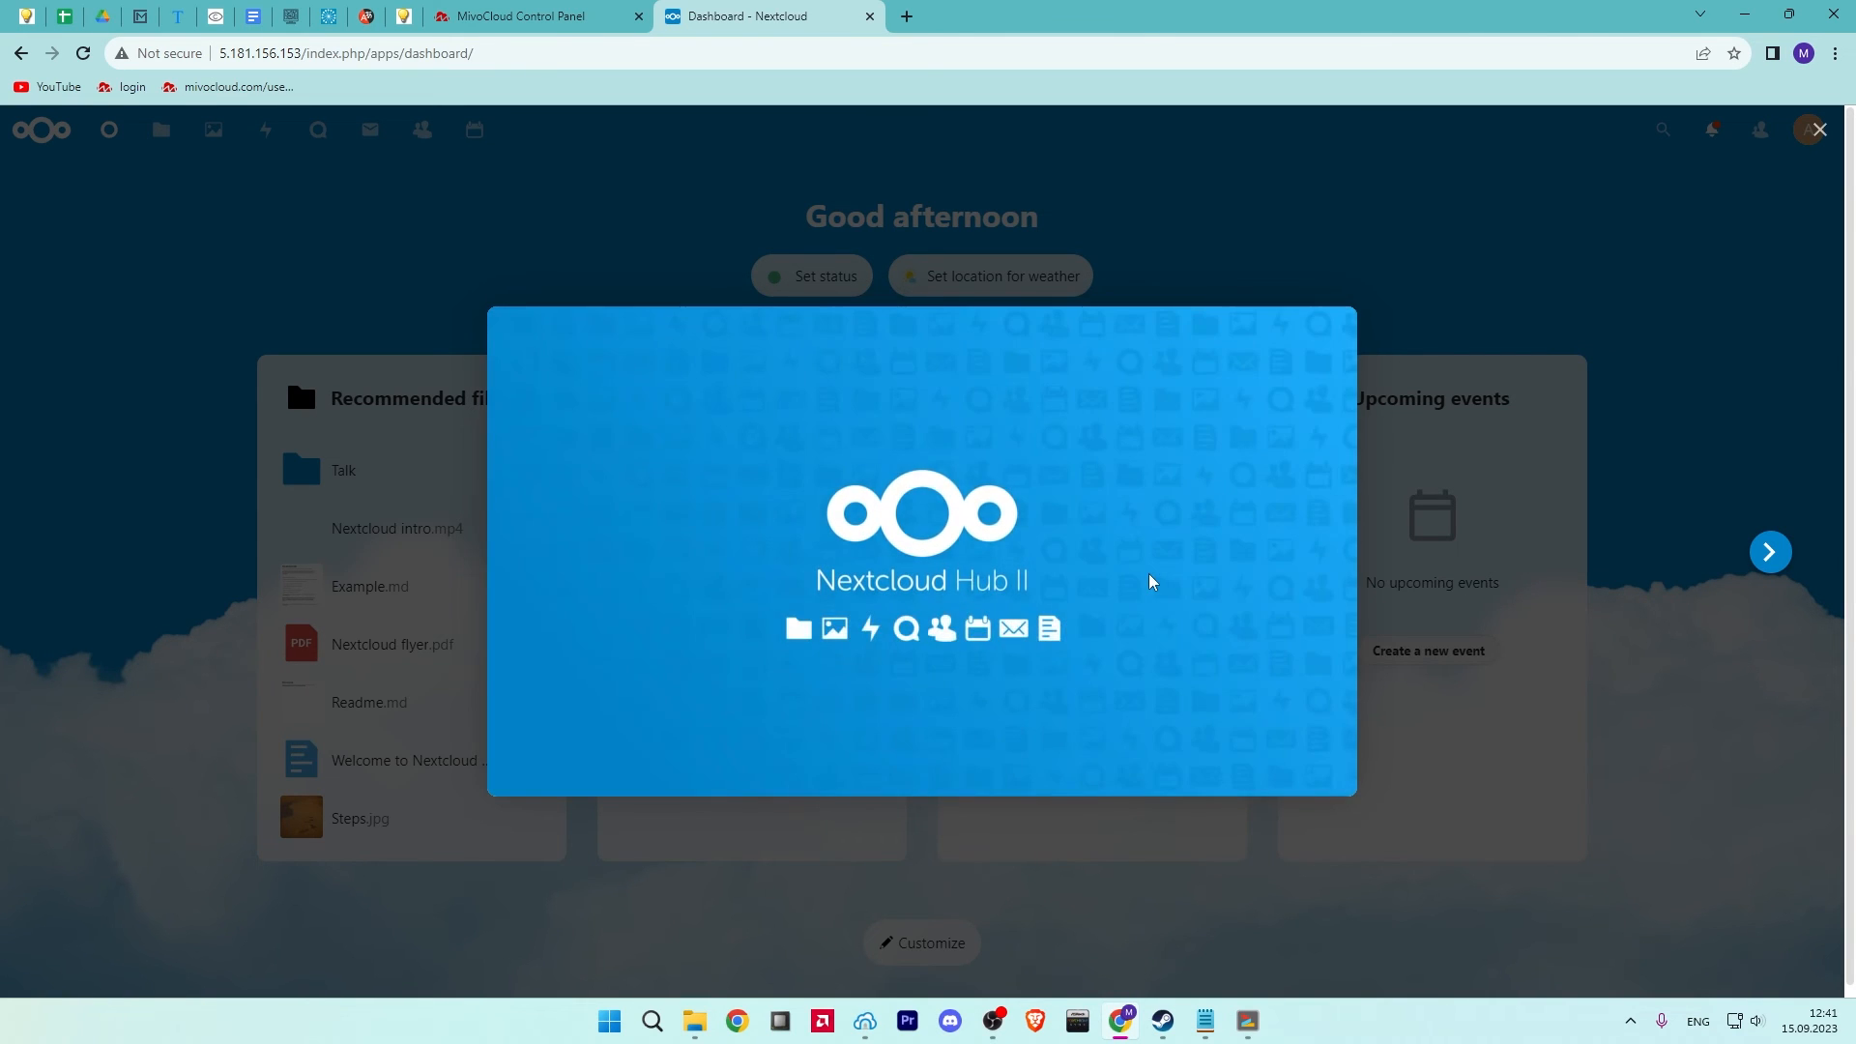
pyautogui.moveTo(1583, 608)
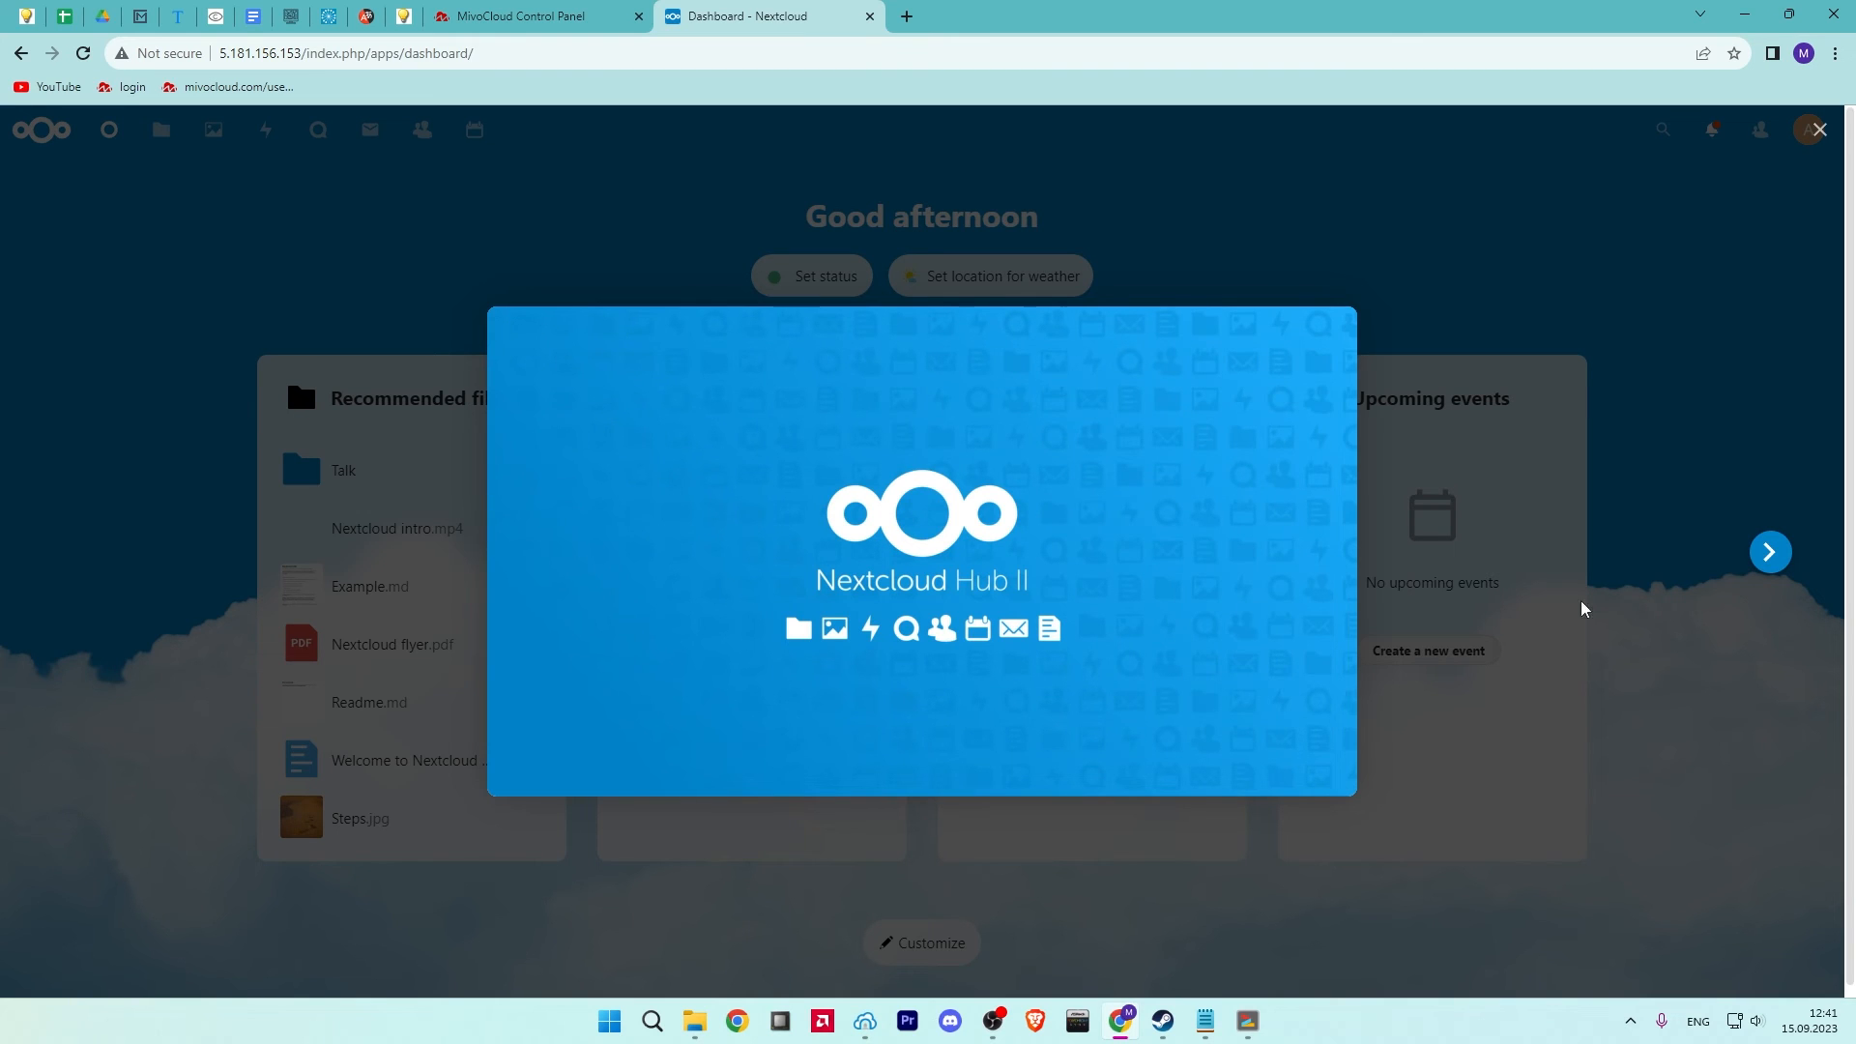
# Step: Advance through the three welcome slides and choose Start using Nextcloud
pyautogui.click(1770, 552)
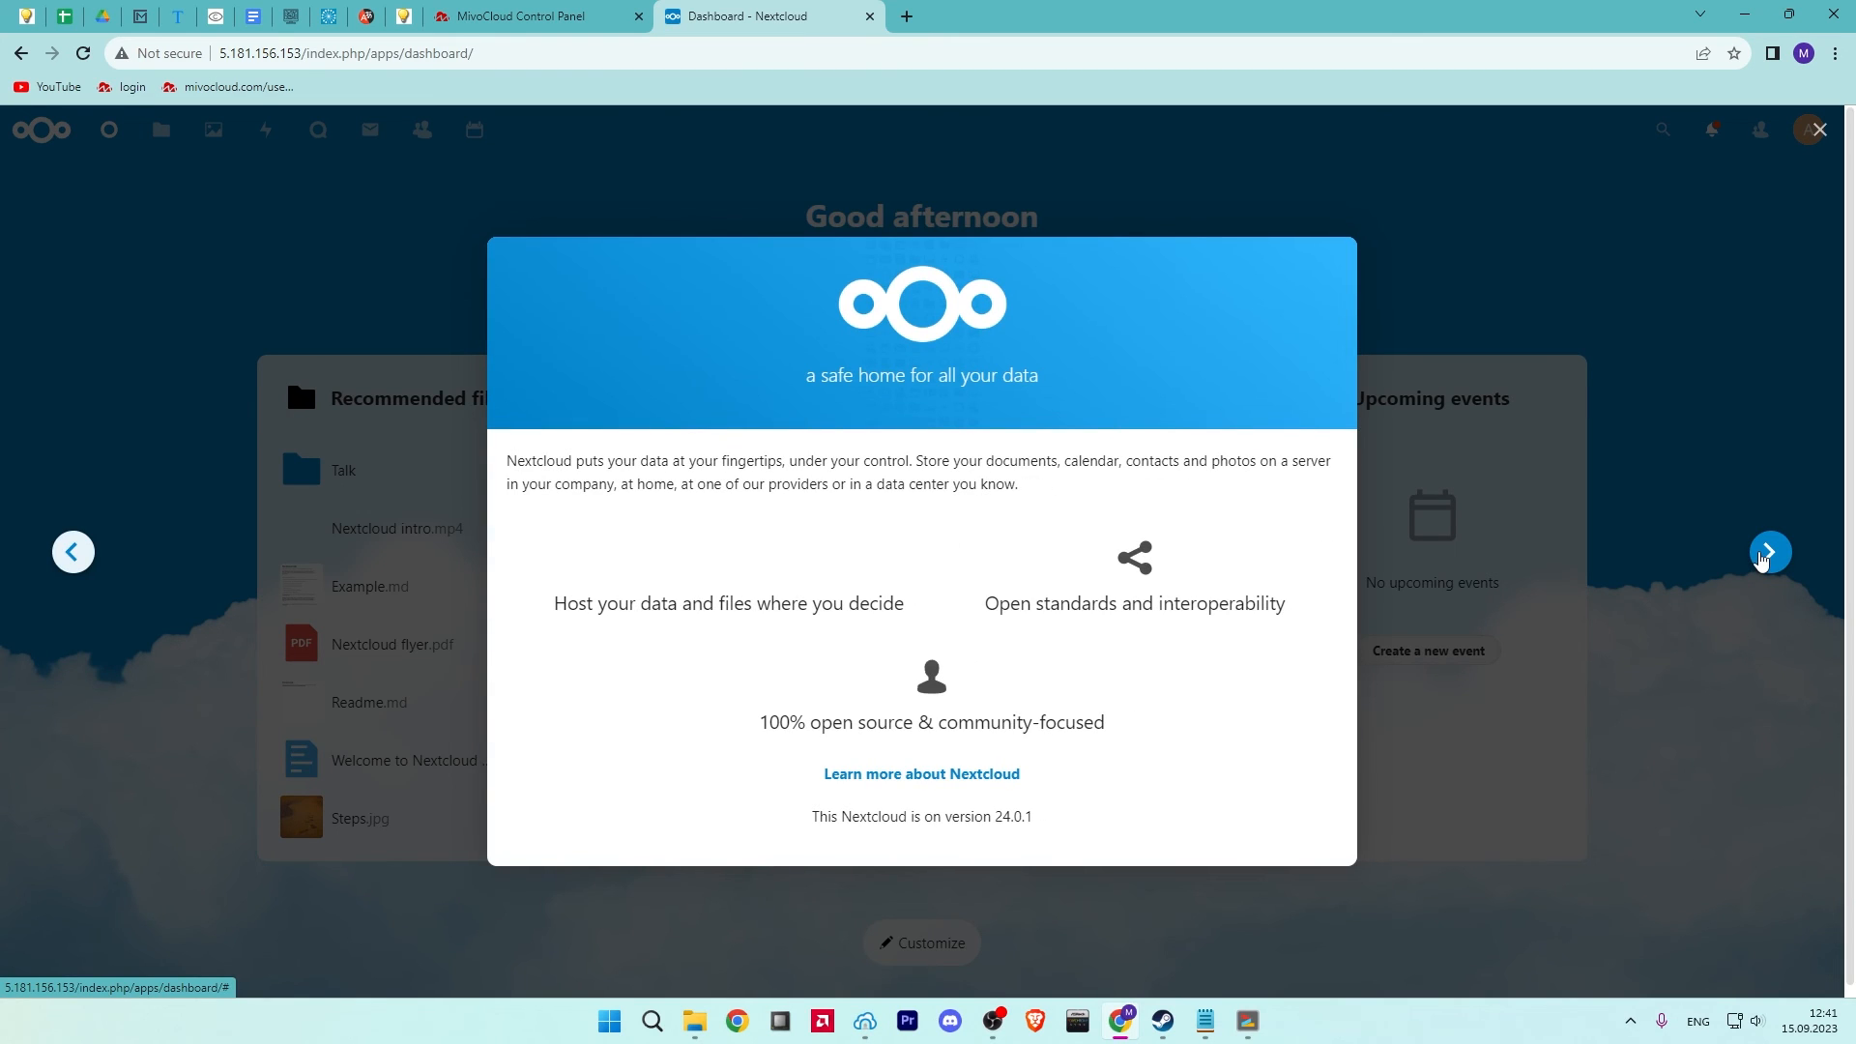
pyautogui.click(1768, 552)
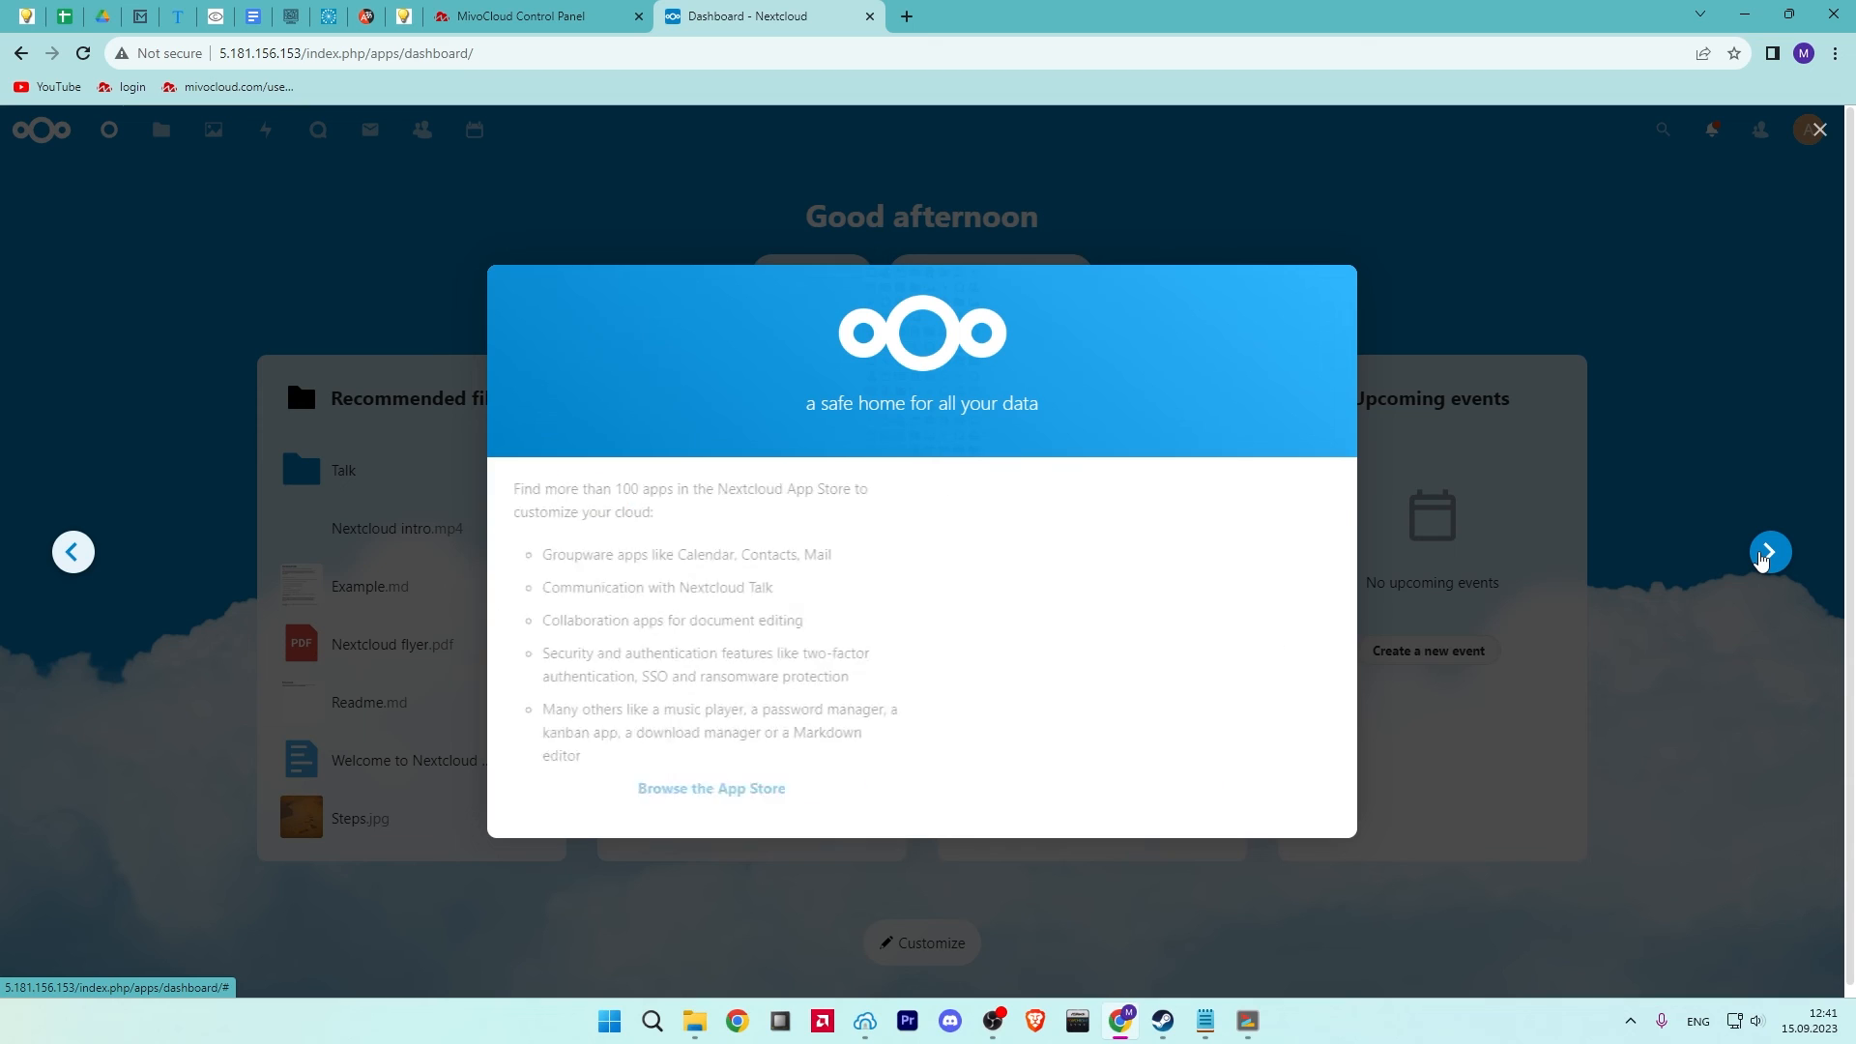
pyautogui.click(1768, 553)
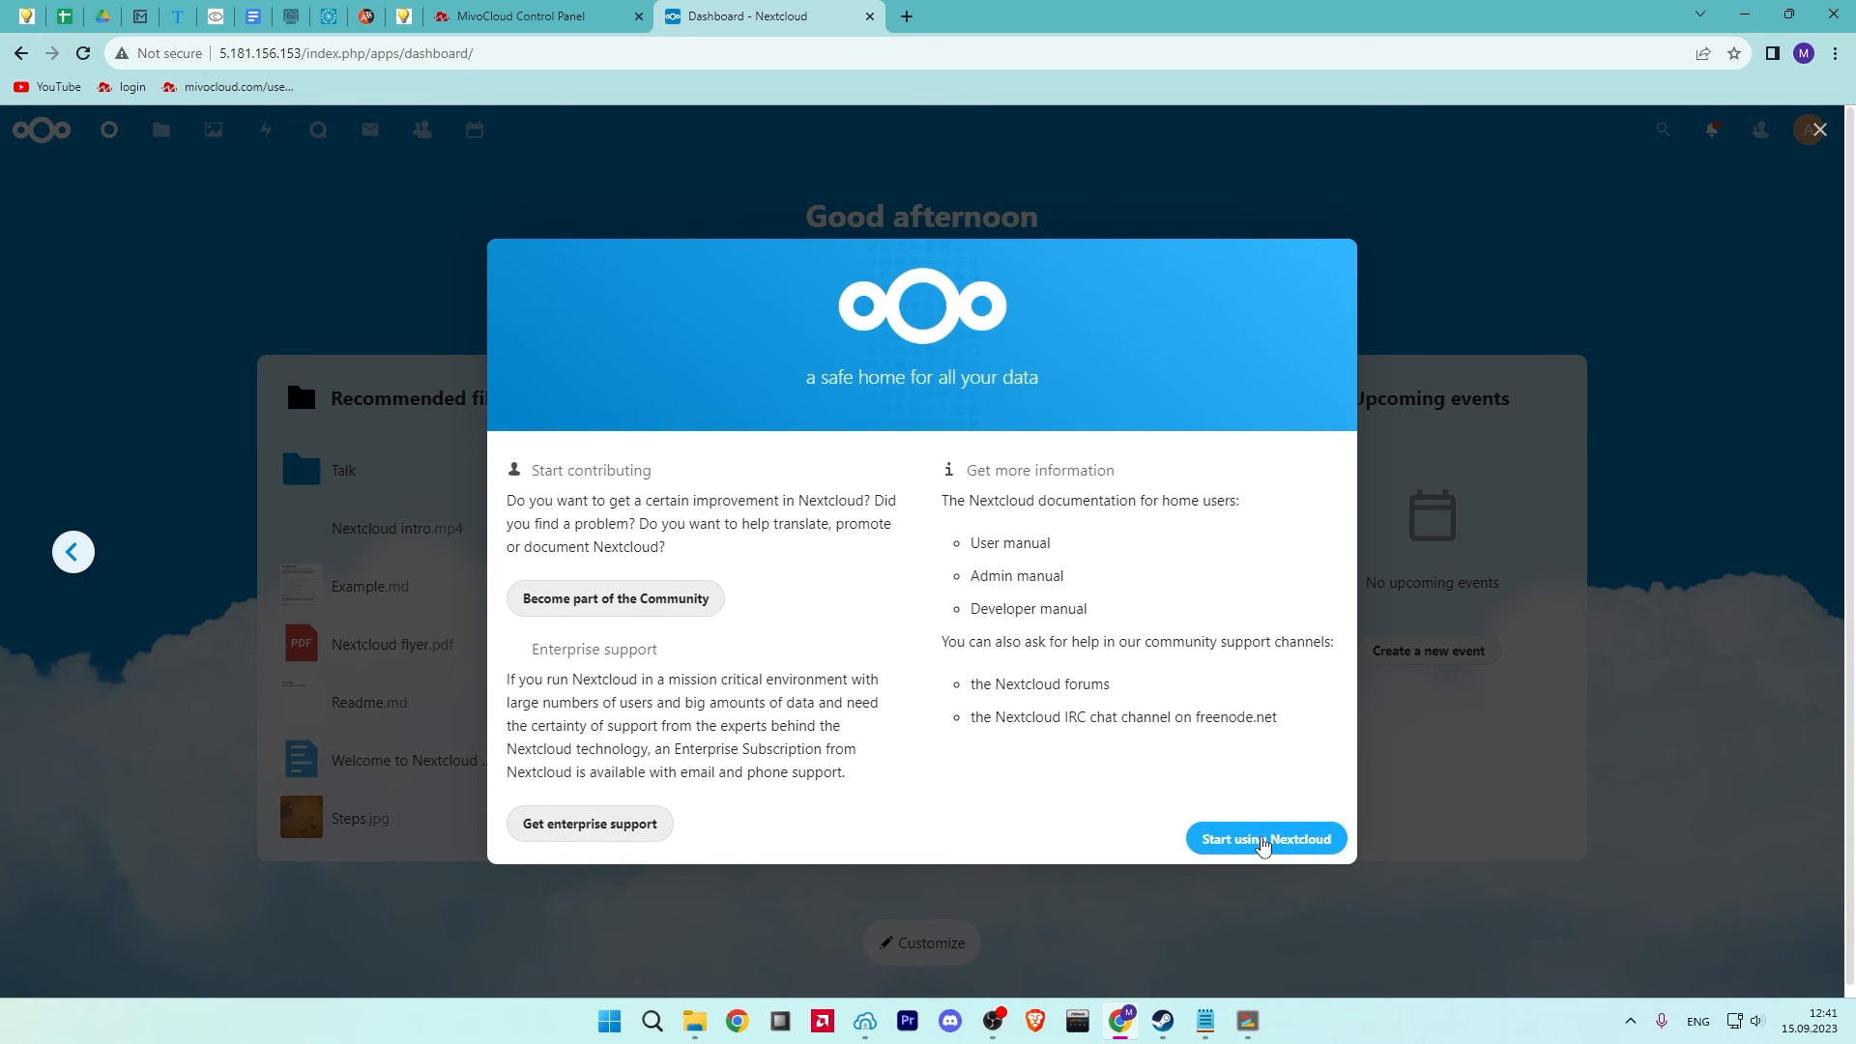
pyautogui.click(1265, 838)
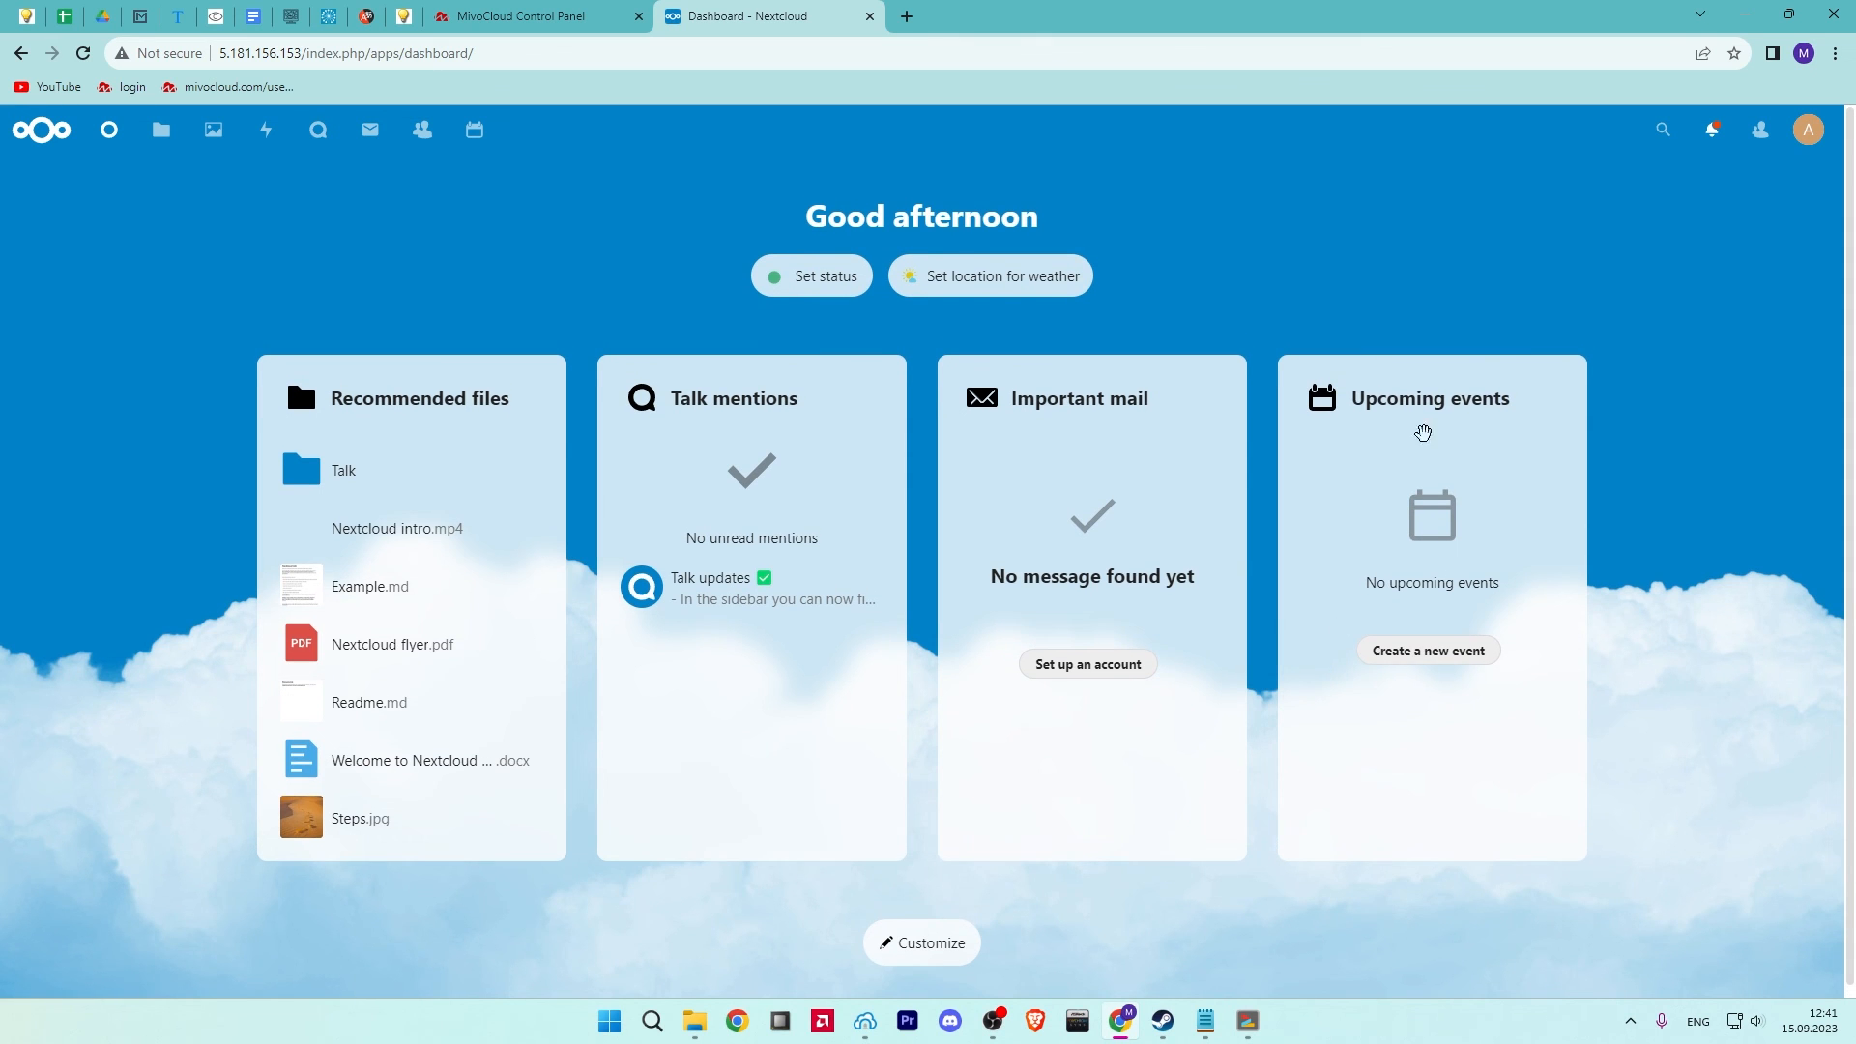
pyautogui.click(521, 16)
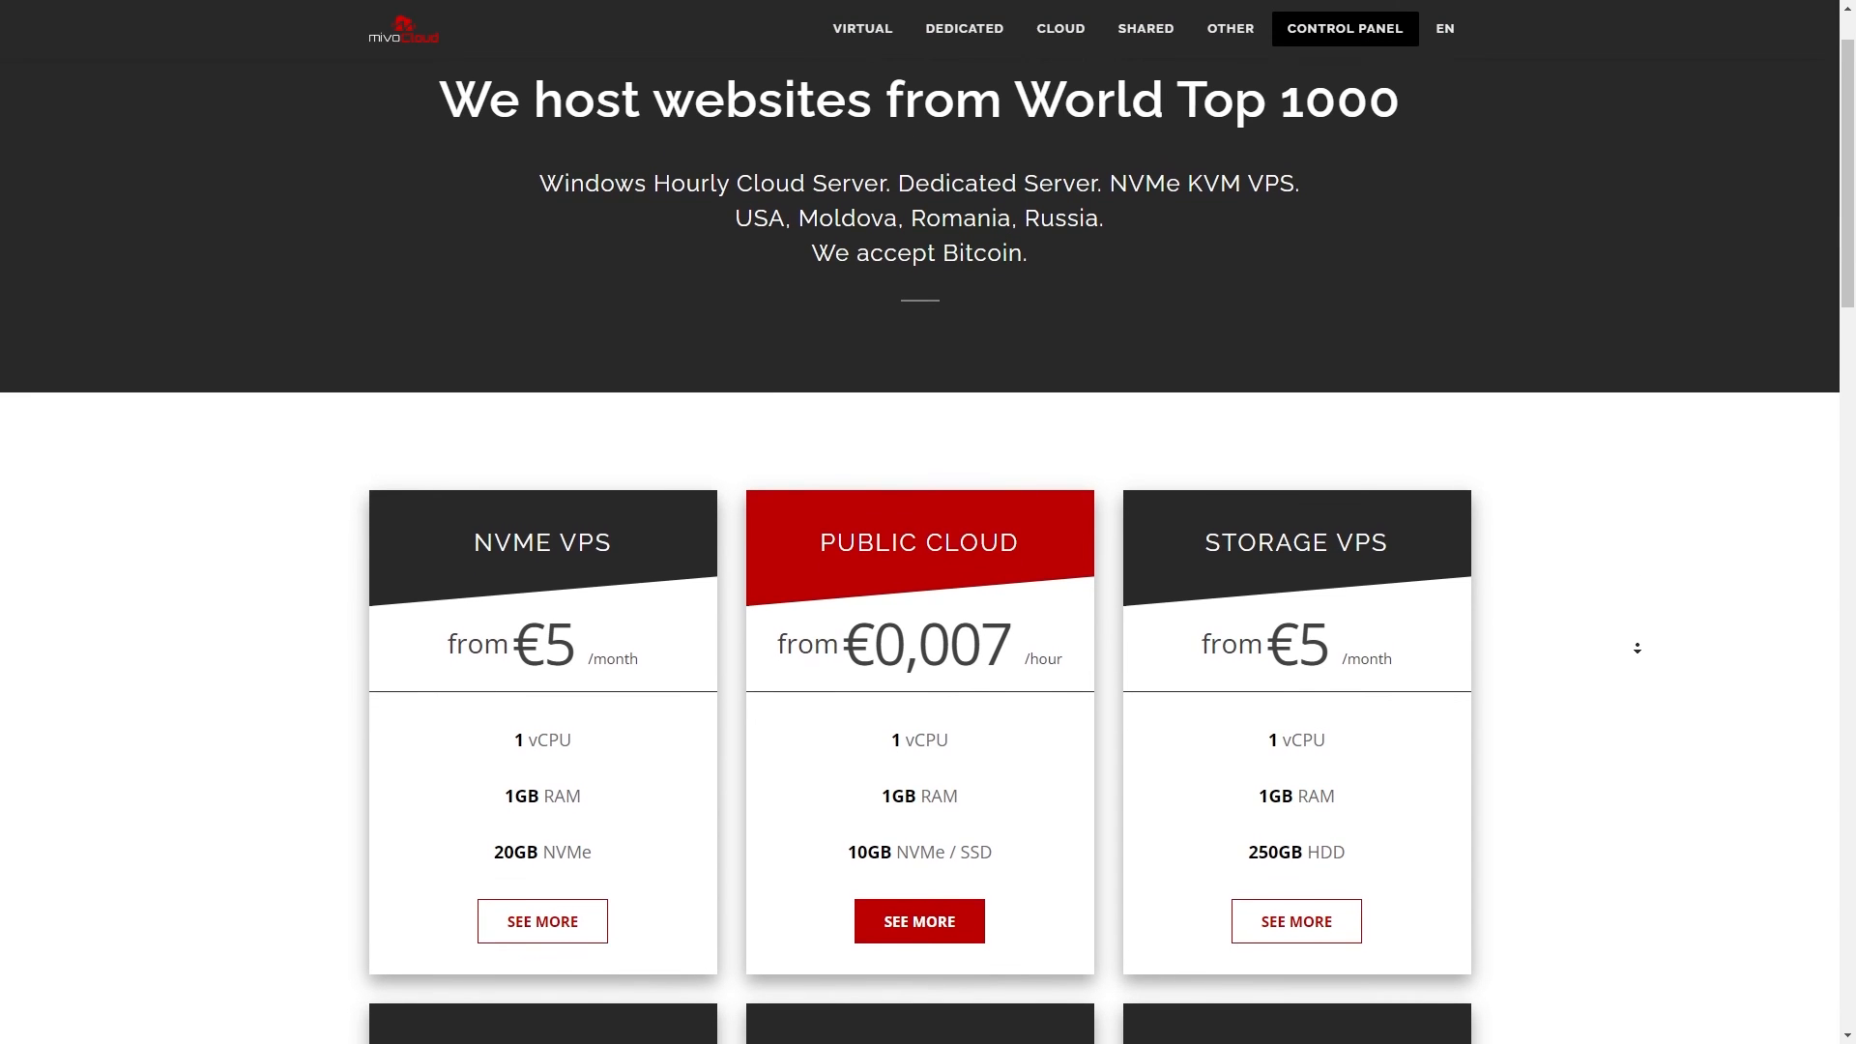
# Step: Scroll the MivoCloud homepage down to the VPS, VDS, web hosting and dedicated server pricing cards
pyautogui.scroll(-3)
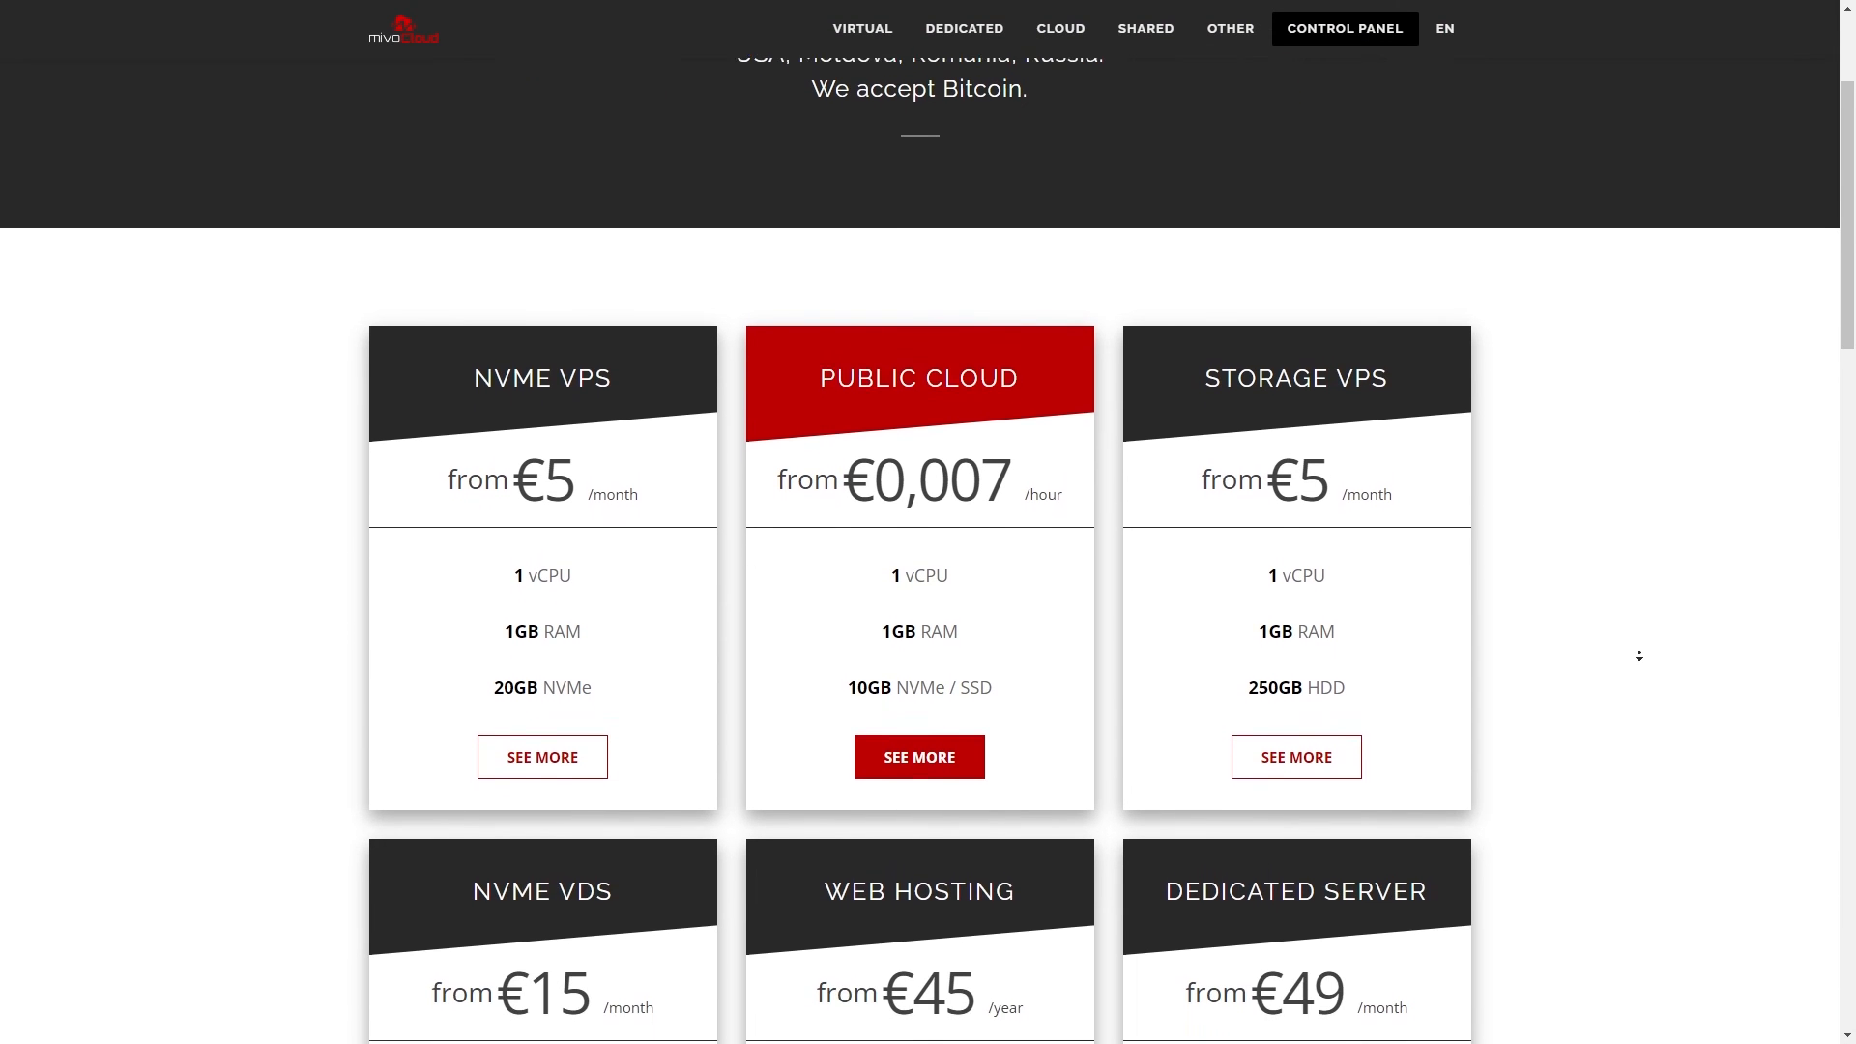
pyautogui.scroll(-3)
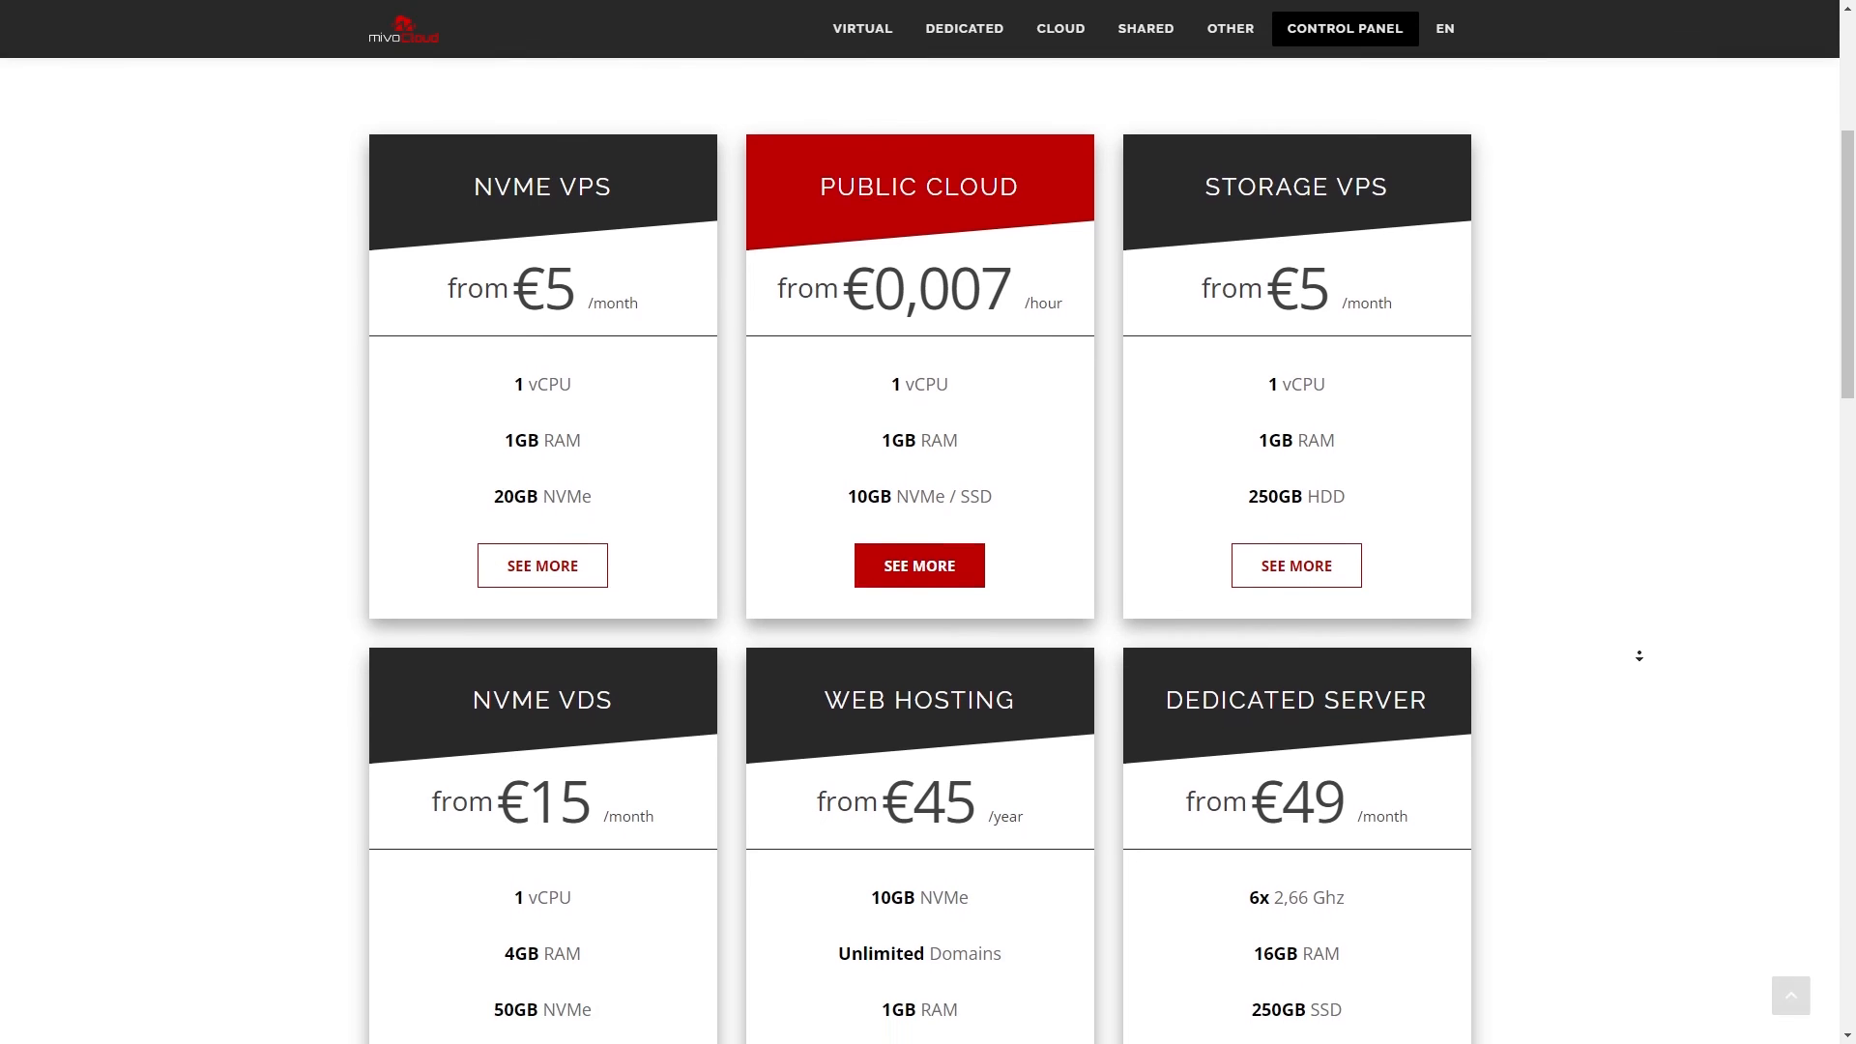
pyautogui.scroll(-3)
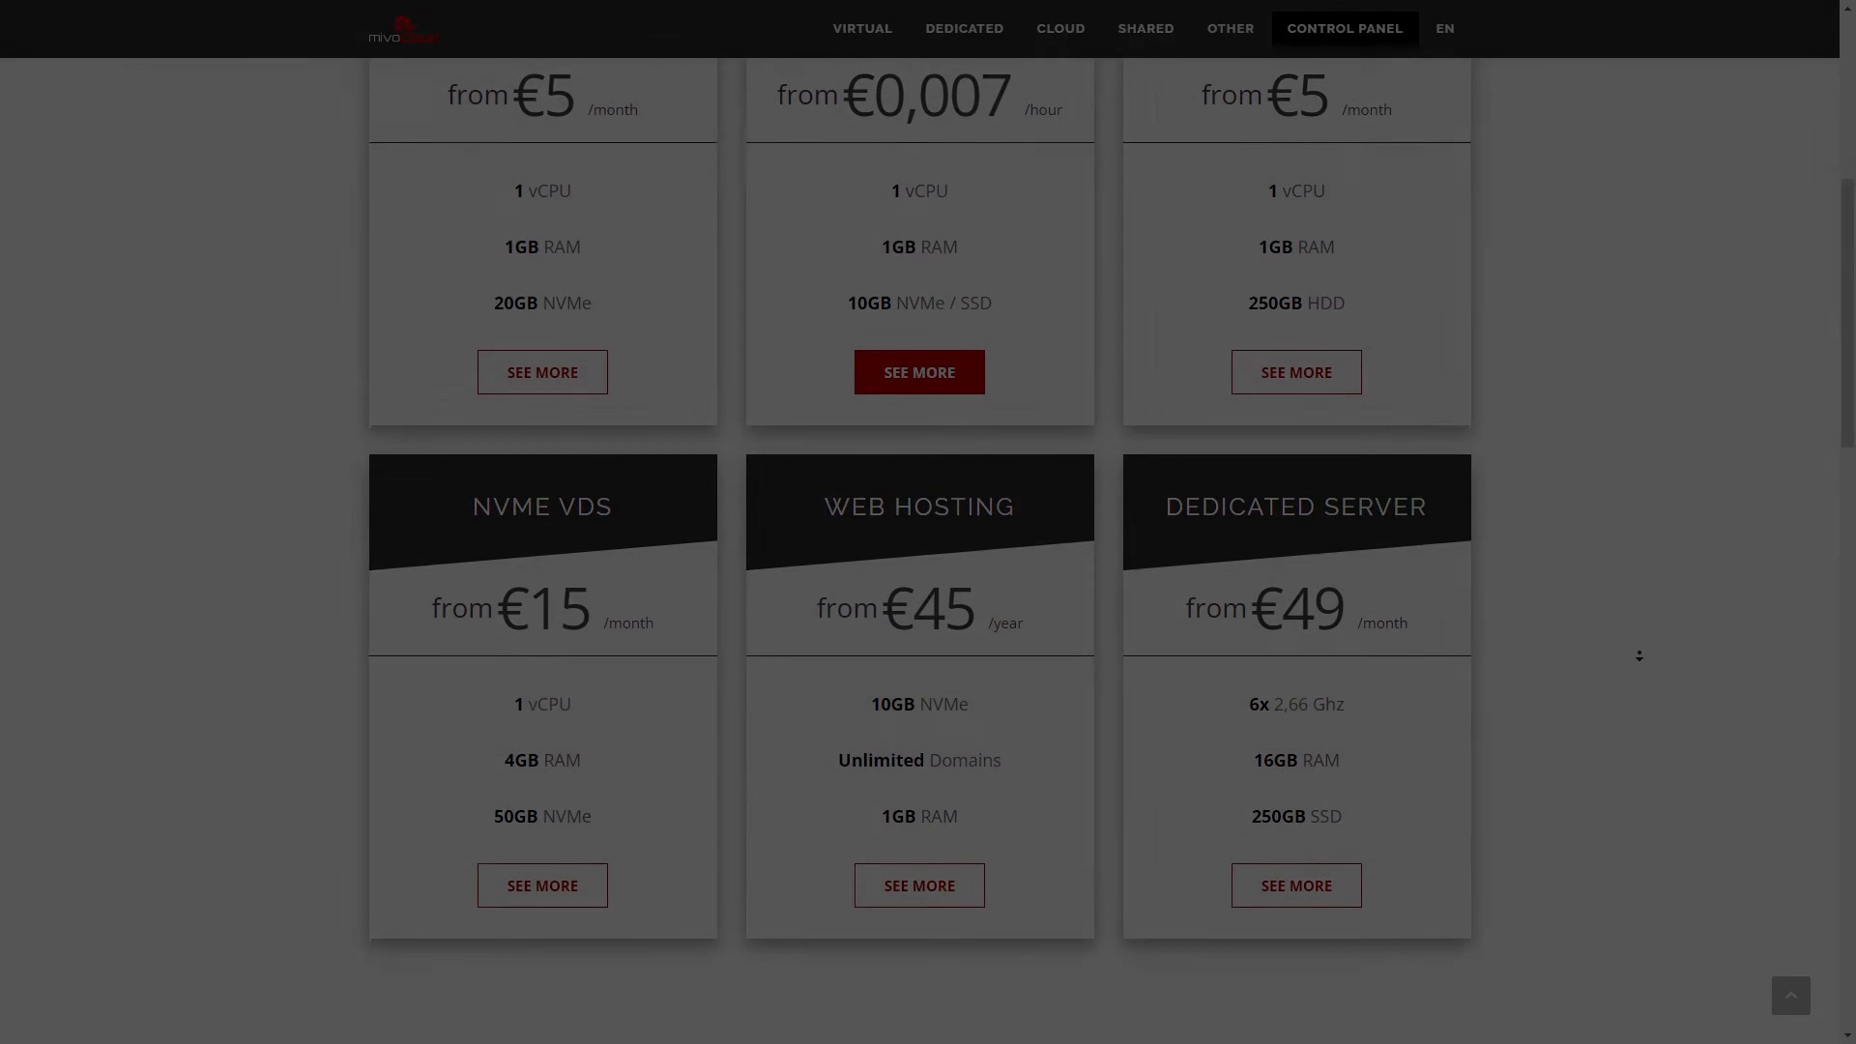